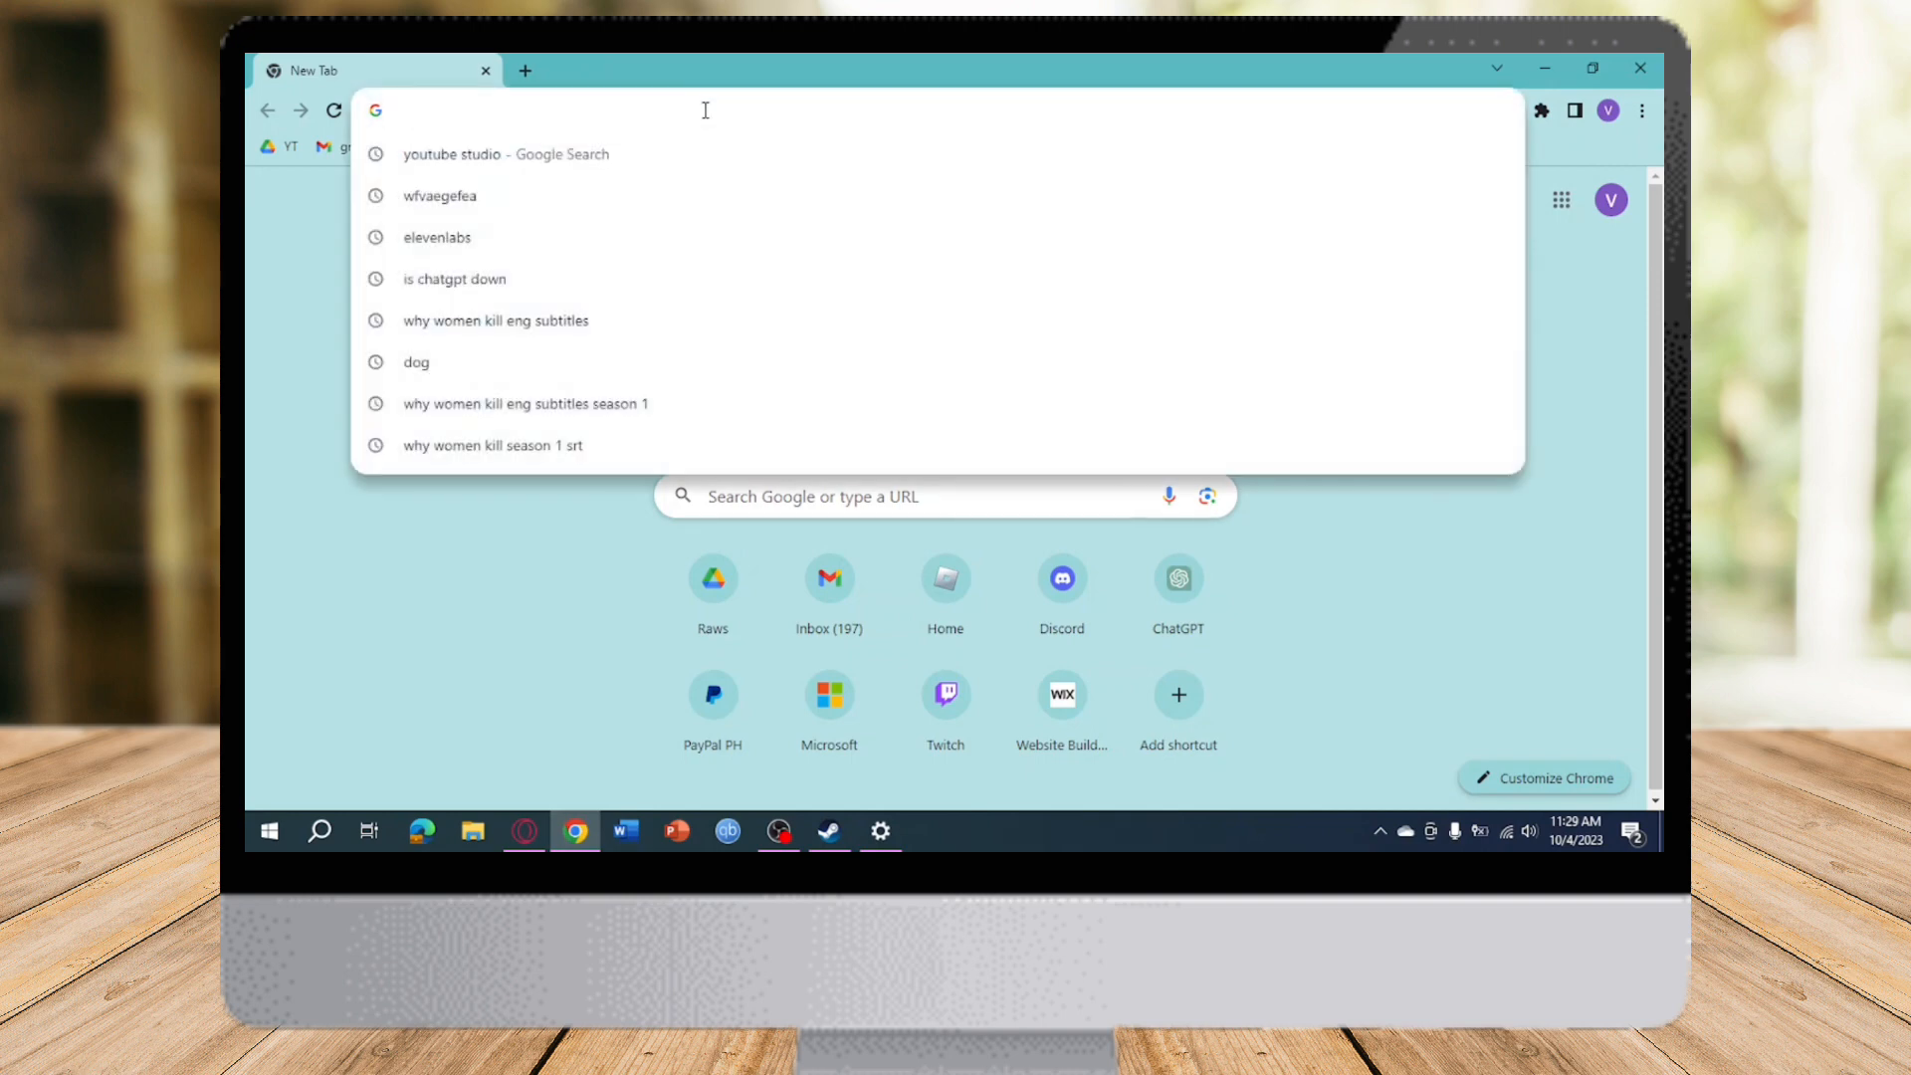
# Step: Enter 52.207.185.90 in the new tab's address bar without loading it
pyautogui.write('52.207.185.90')
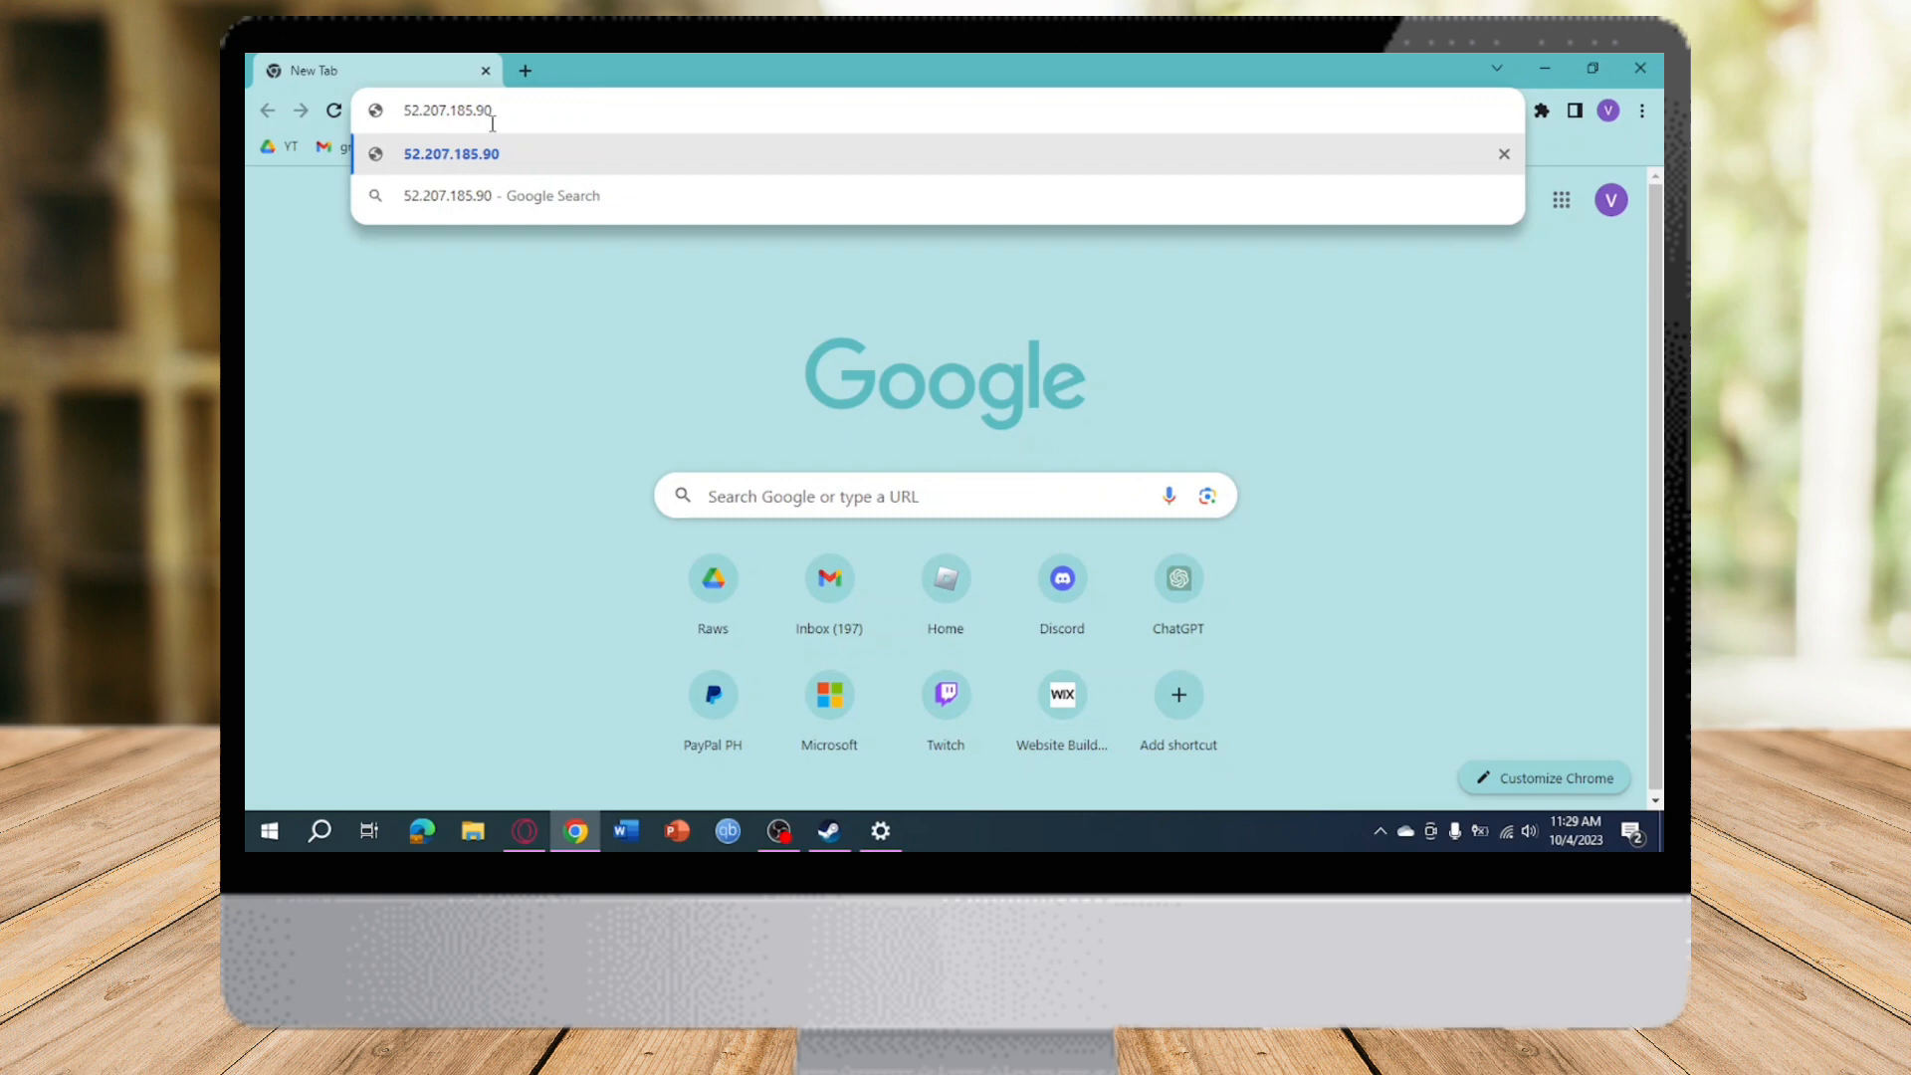
pyautogui.moveTo(495, 132)
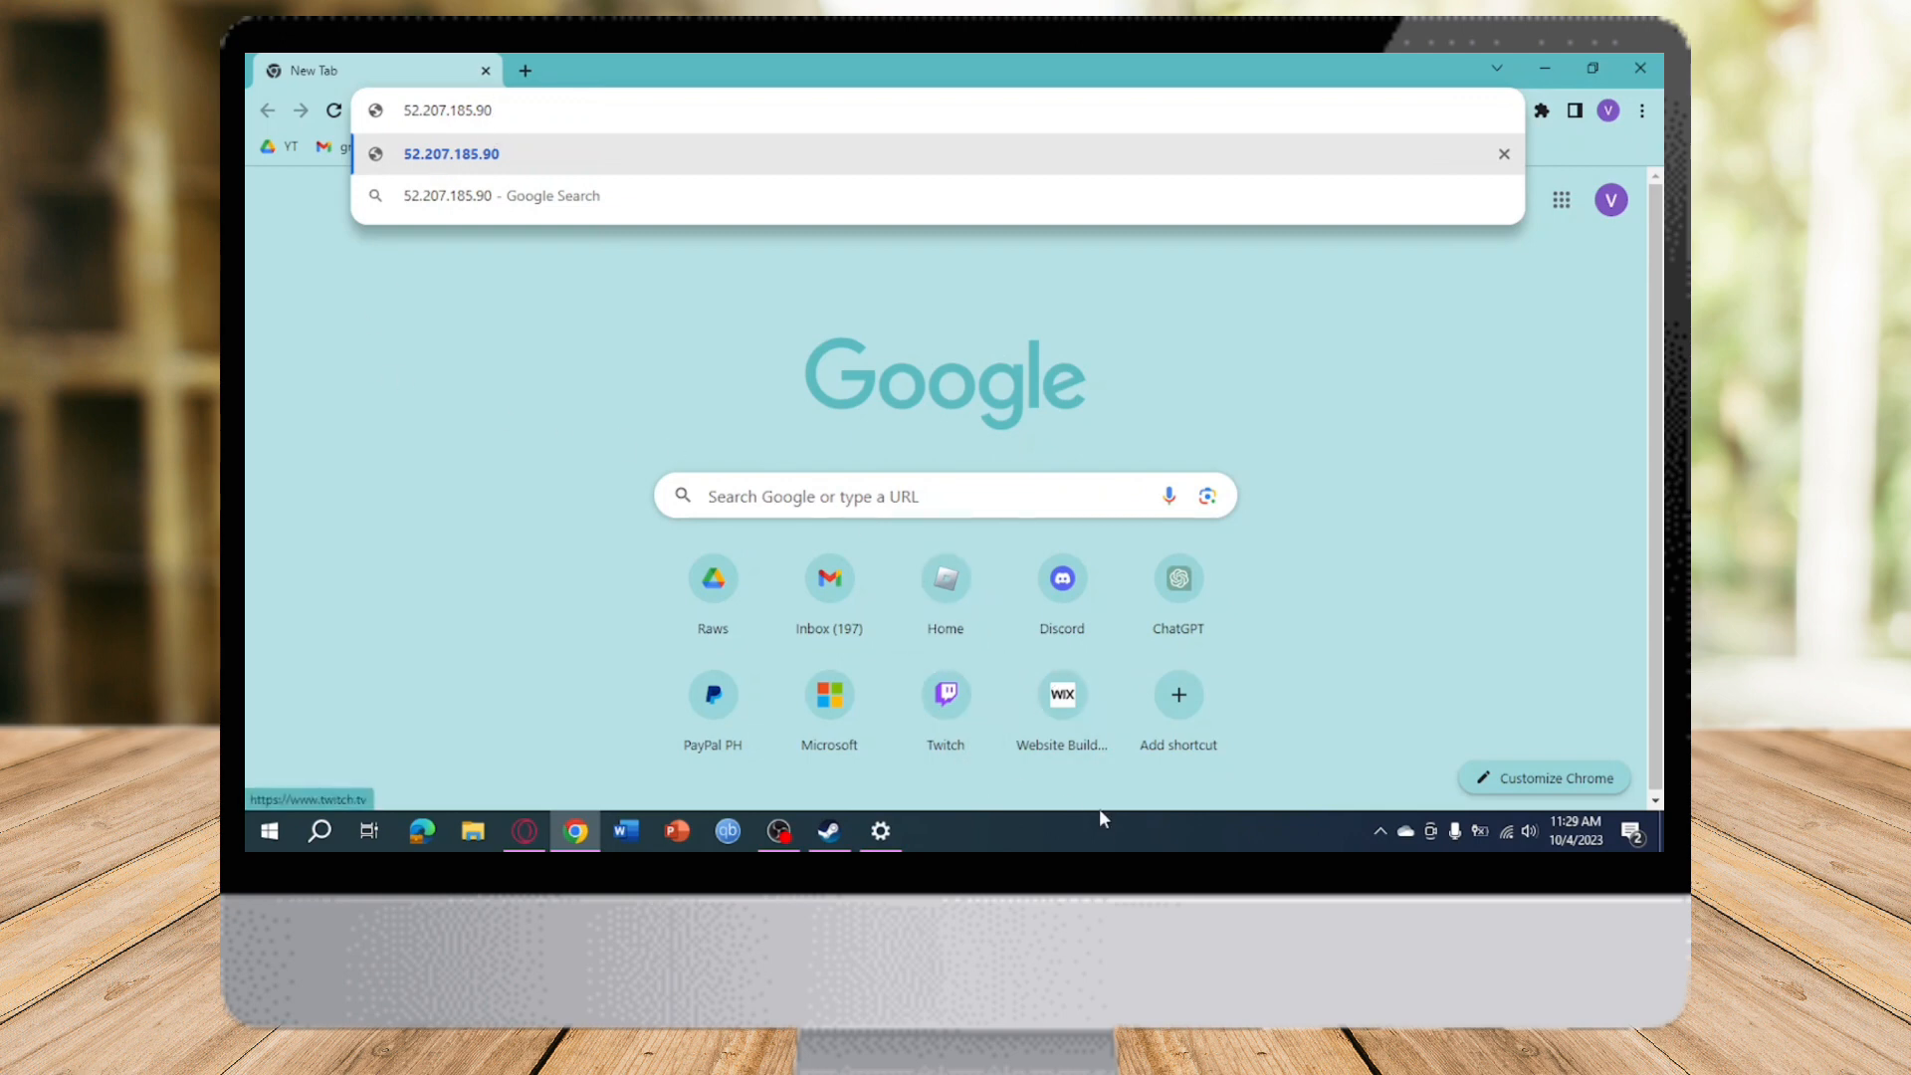
# Step: Reach the WiFi network's IP settings and start editing the IP assignment
pyautogui.click(880, 832)
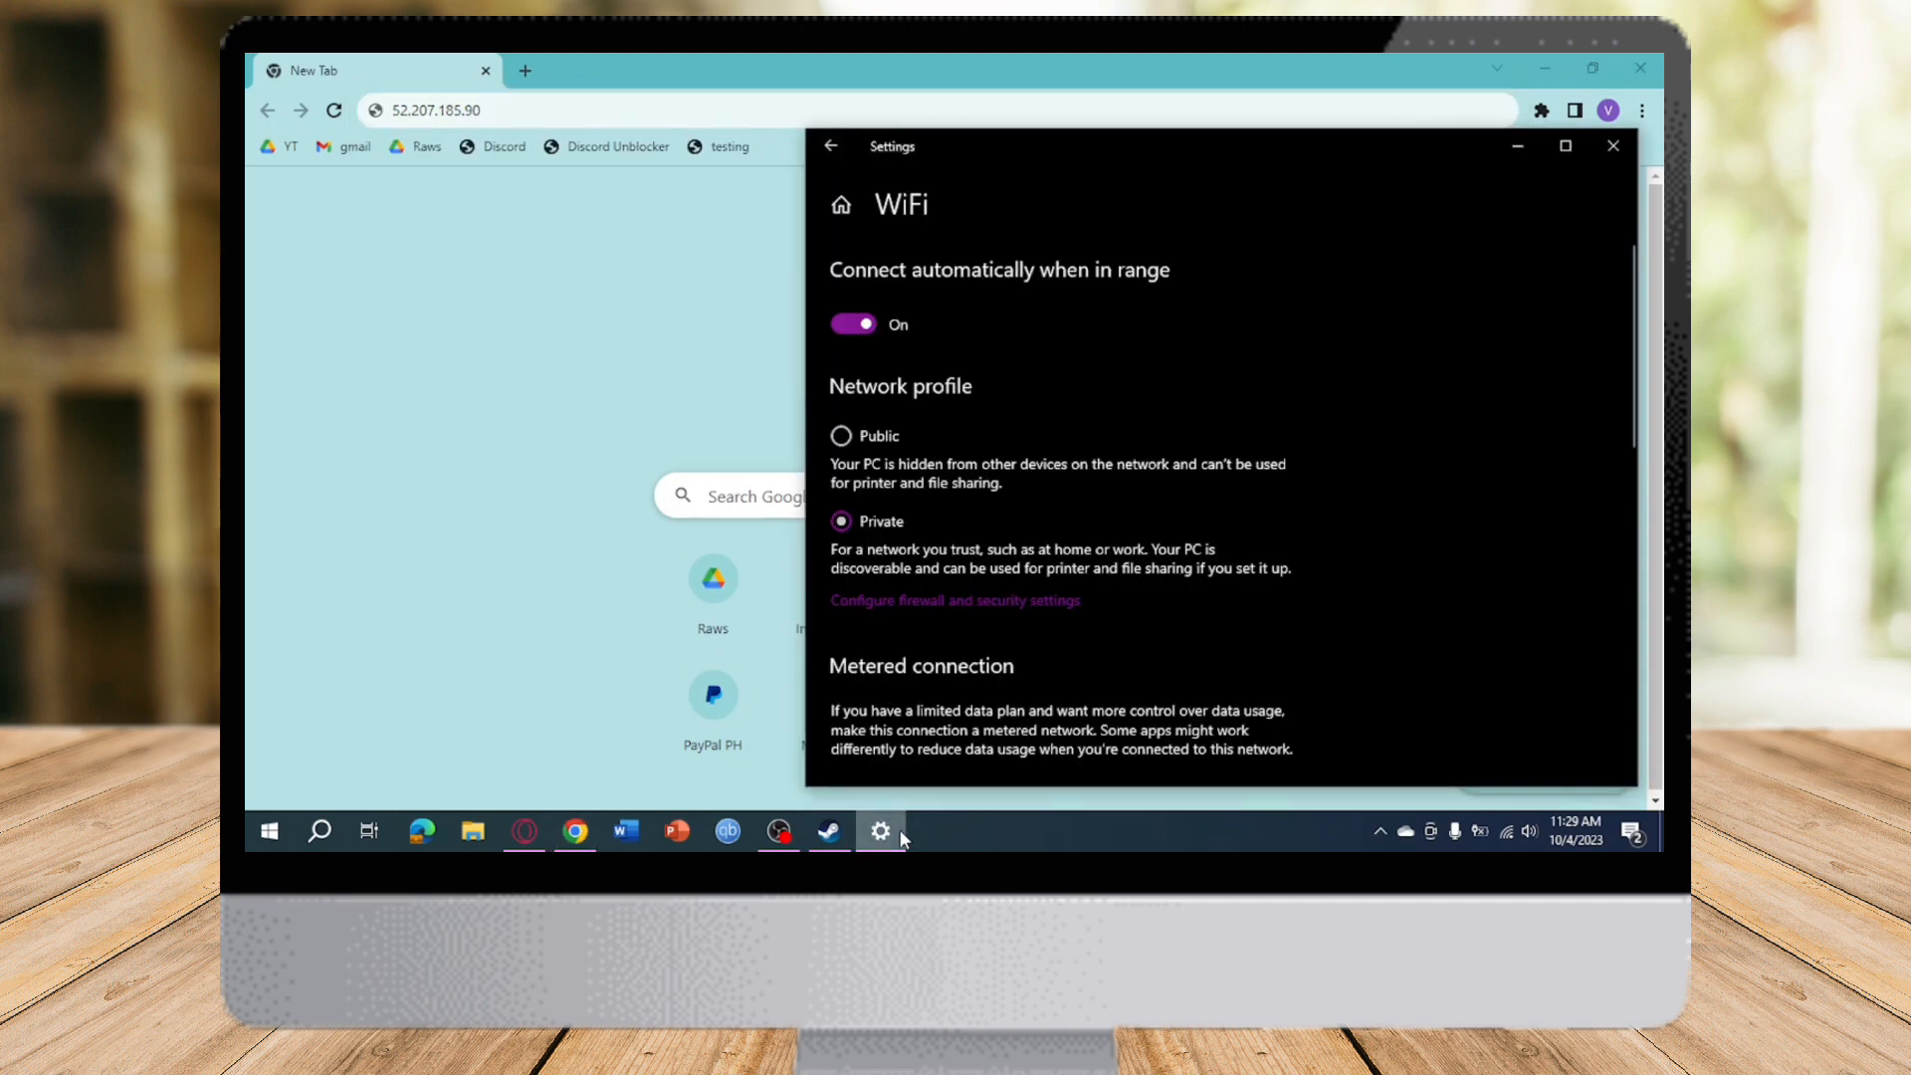
pyautogui.scroll(-3)
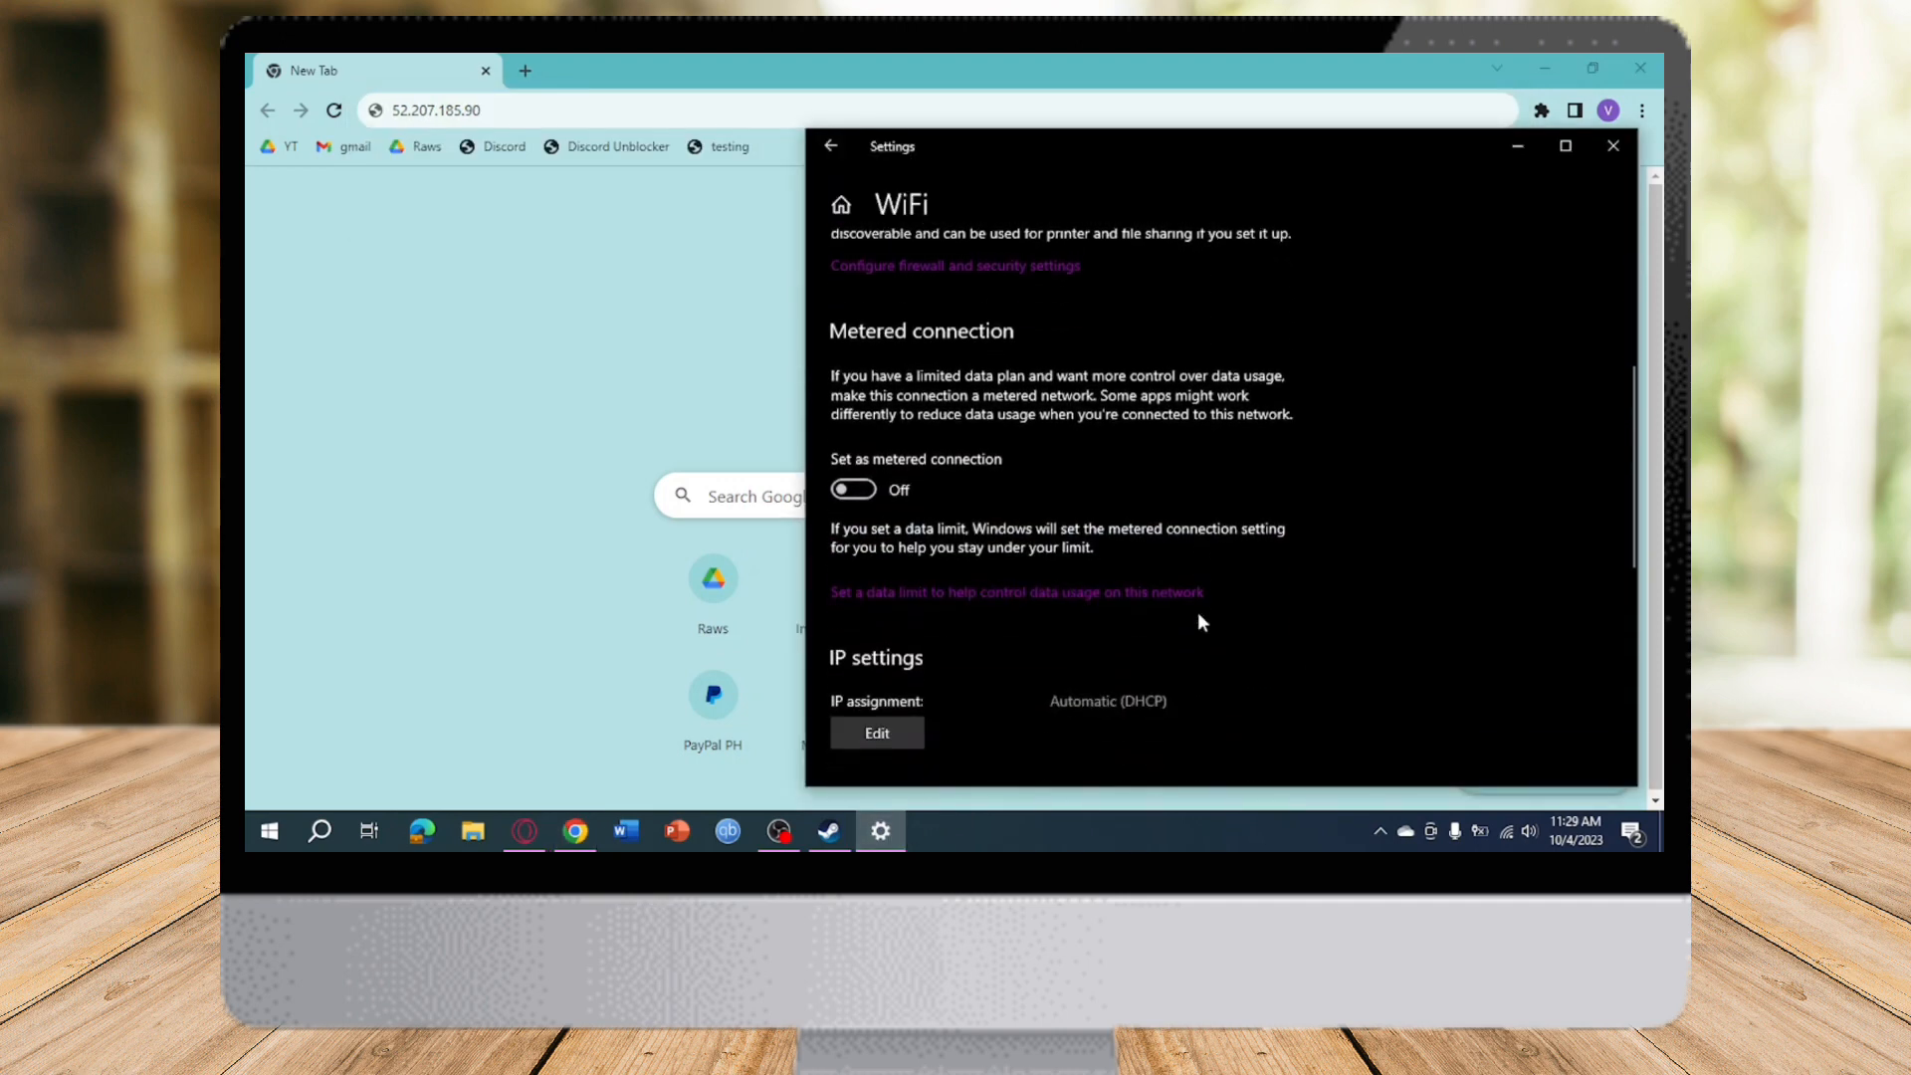
pyautogui.scroll(-3)
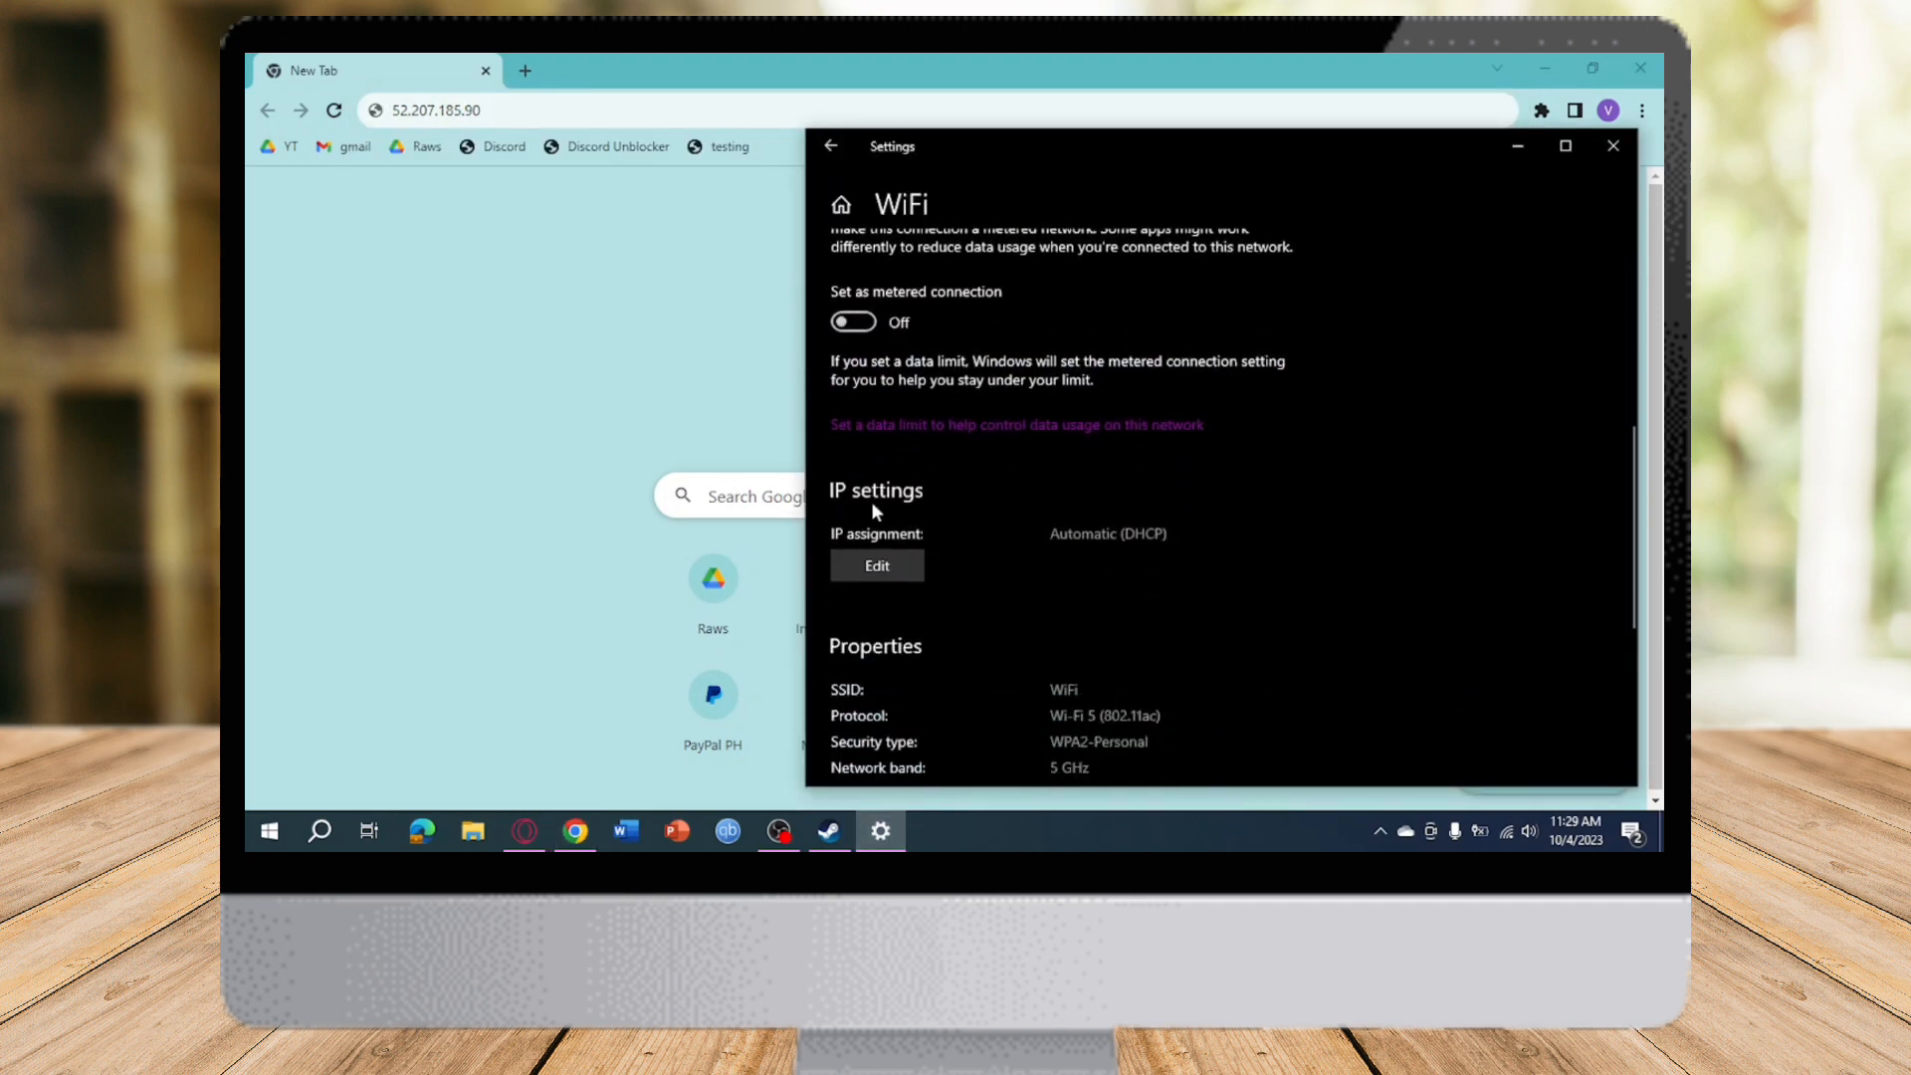
pyautogui.click(876, 563)
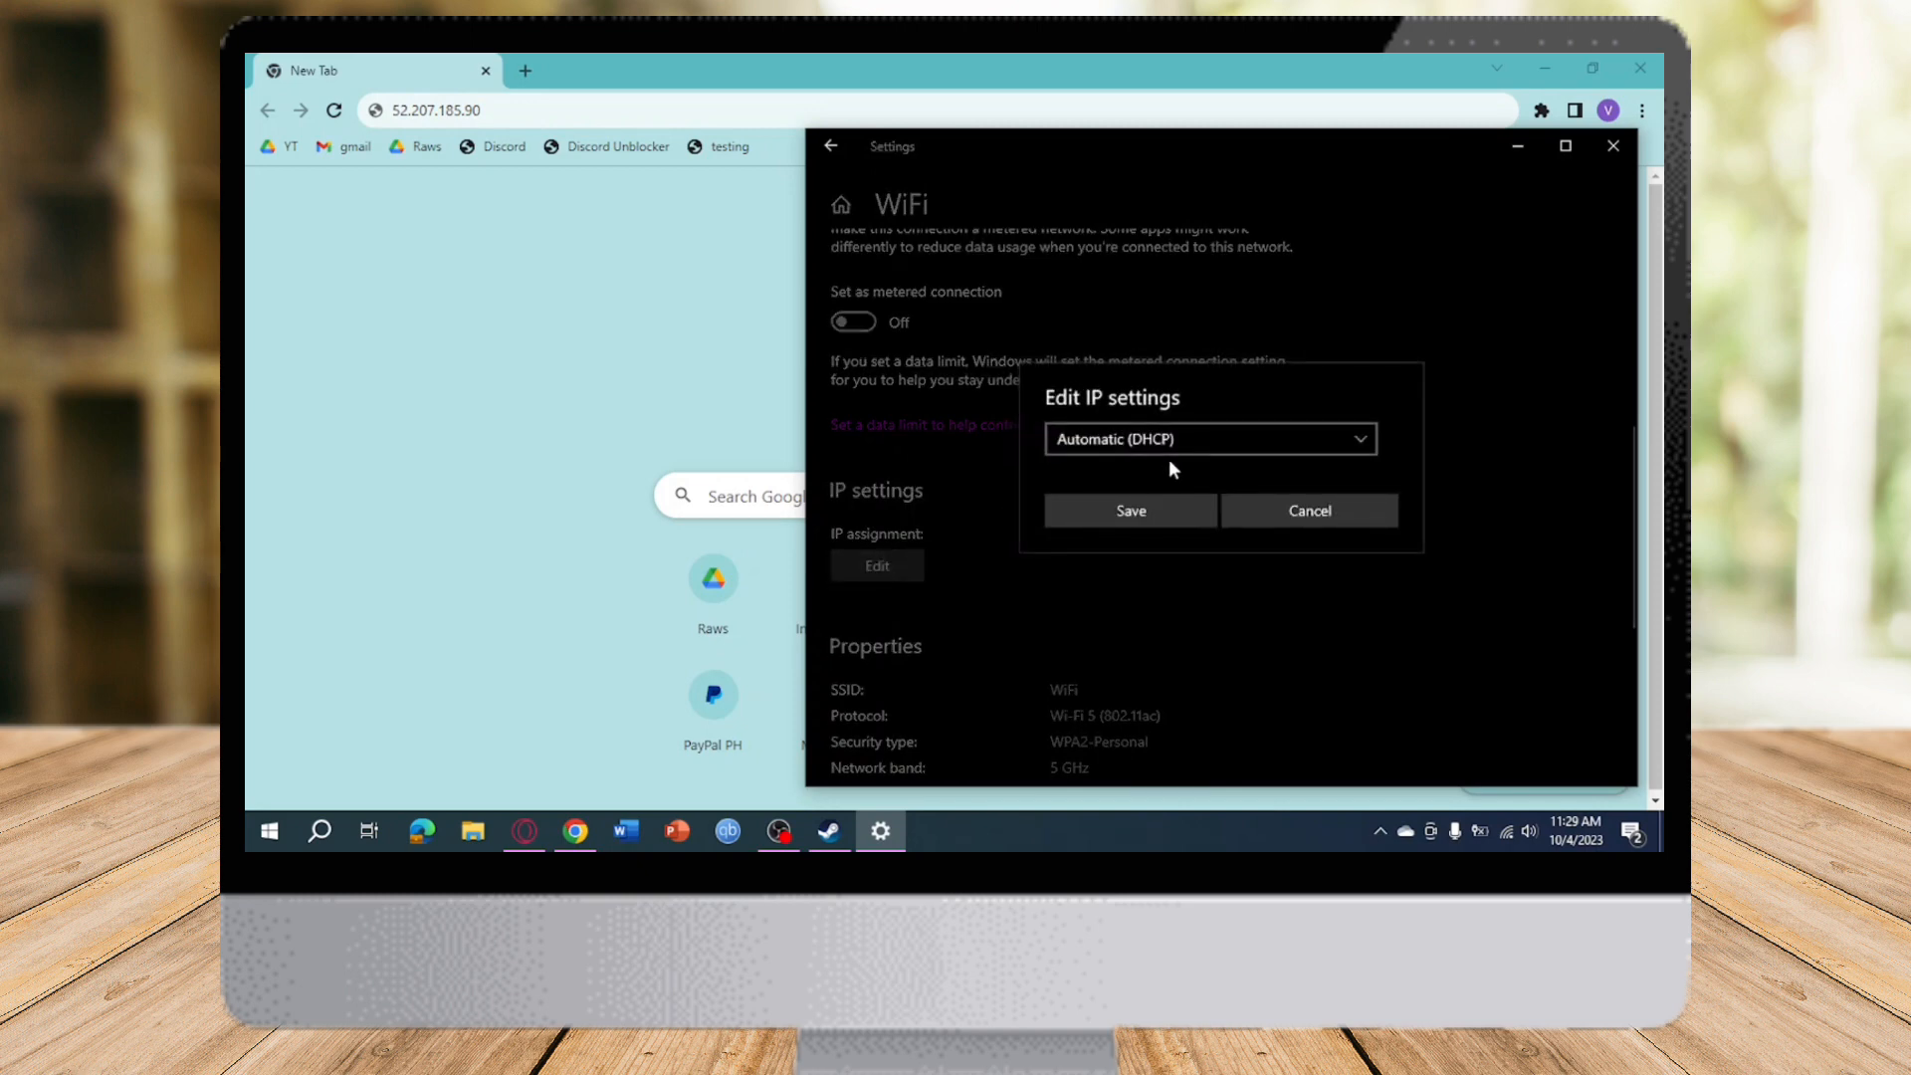
# Step: Set IP assignment to Manual, switch IPv4 on and enter 52.207.185.90 as the IP address
pyautogui.click(1212, 438)
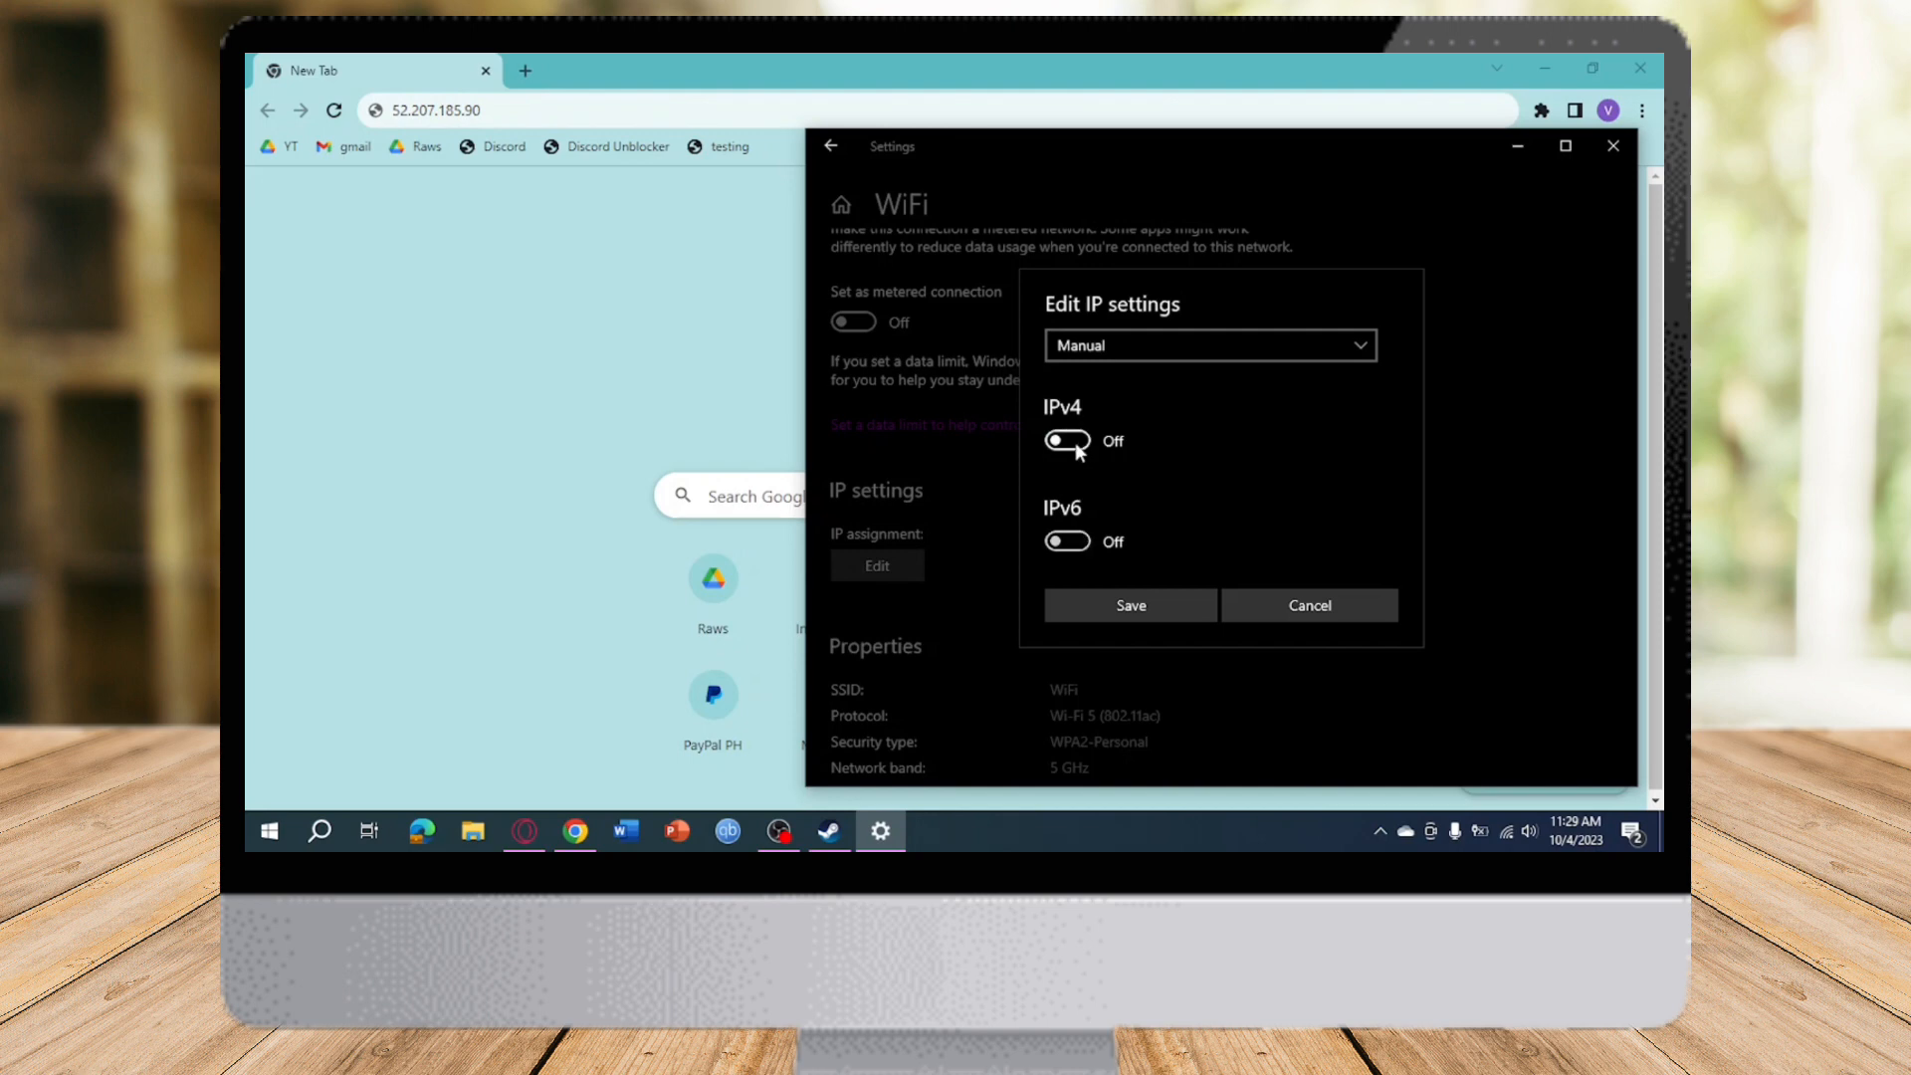
pyautogui.click(1068, 440)
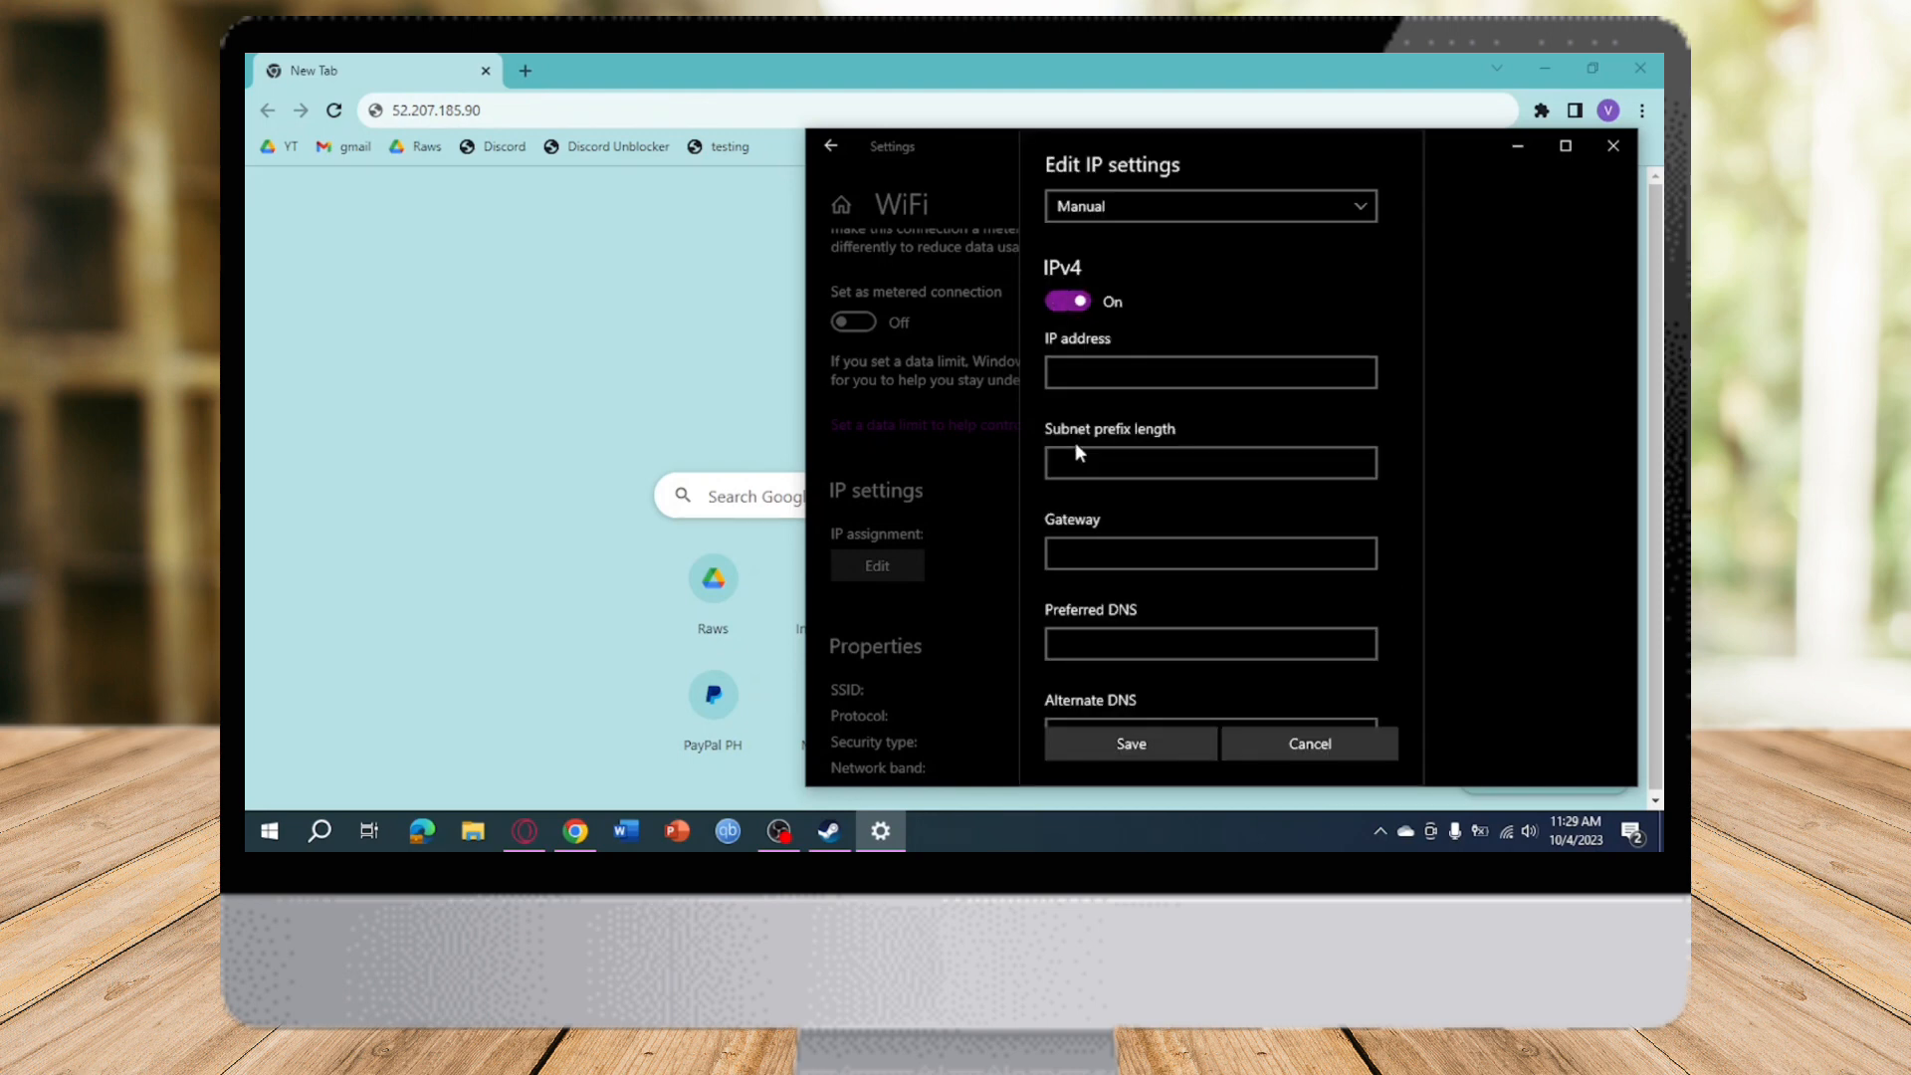
pyautogui.click(1209, 373)
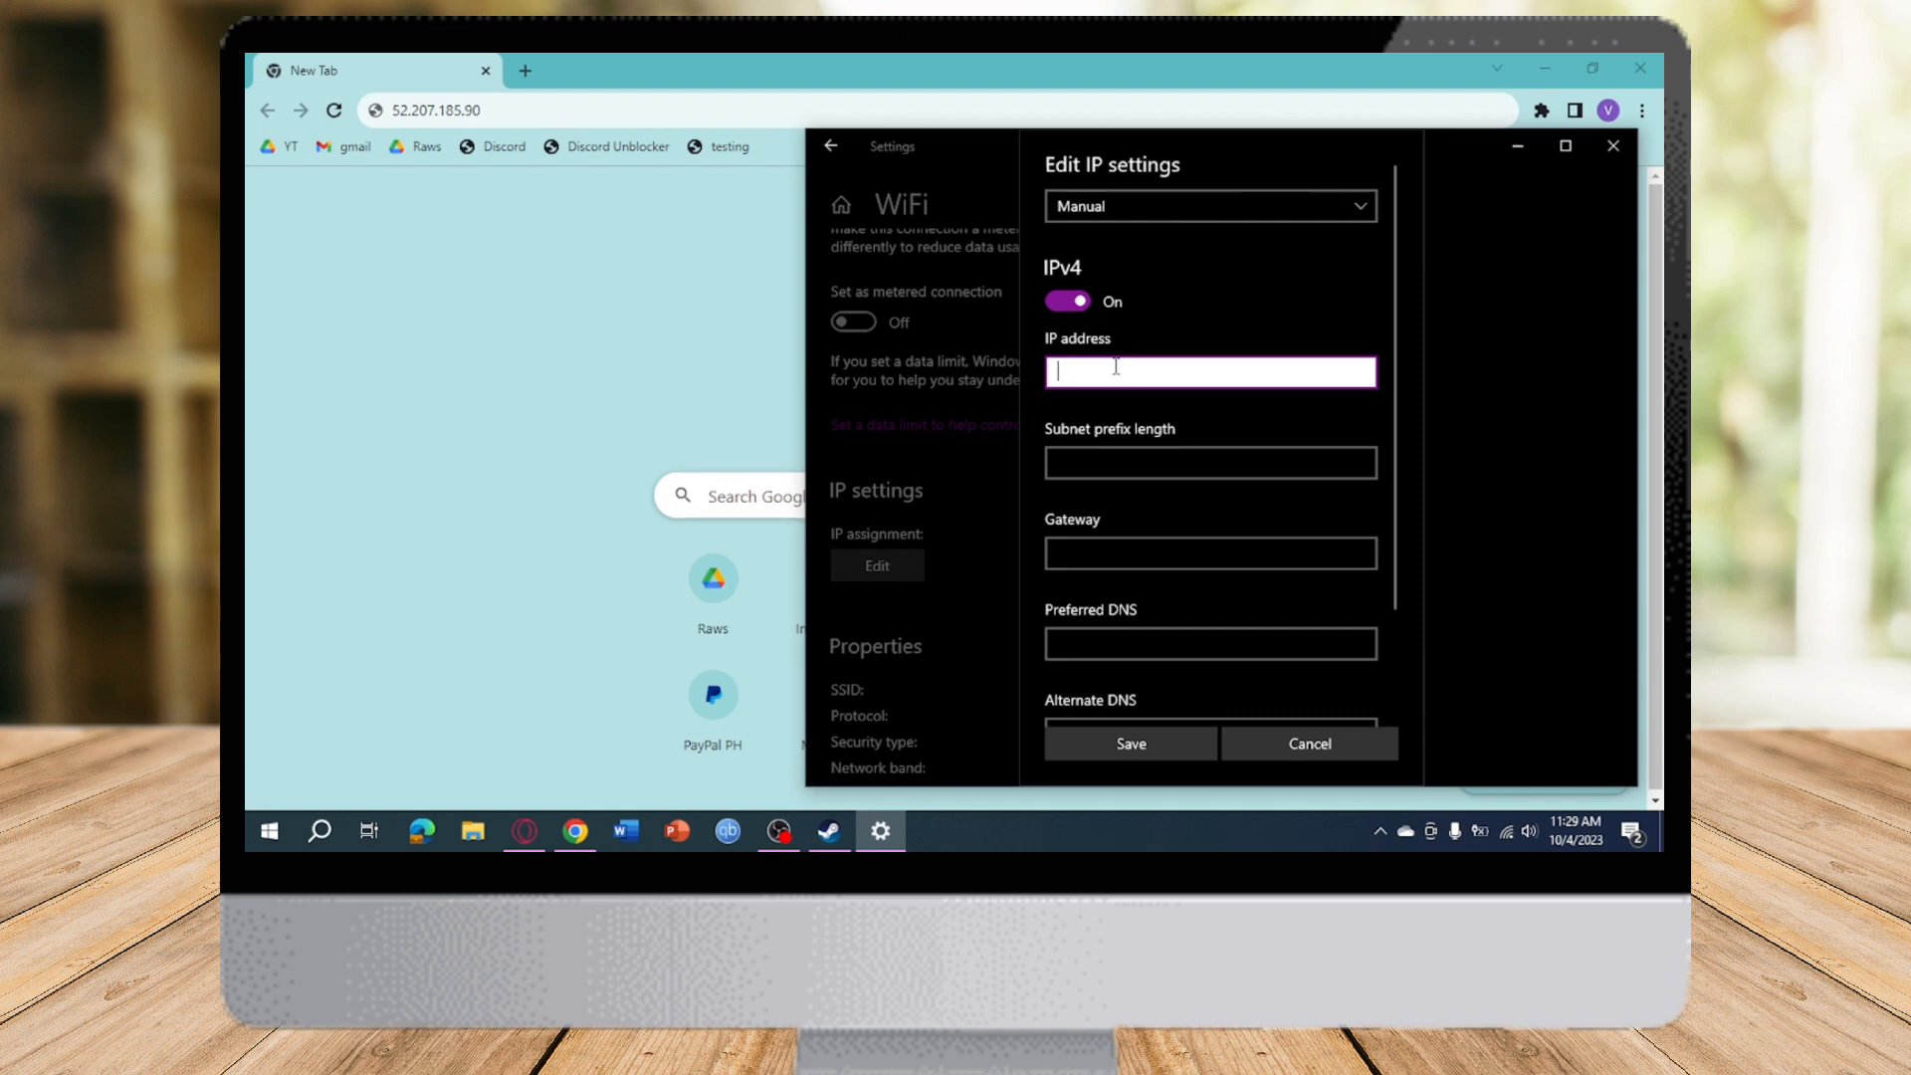
pyautogui.write('52.207.185.90')
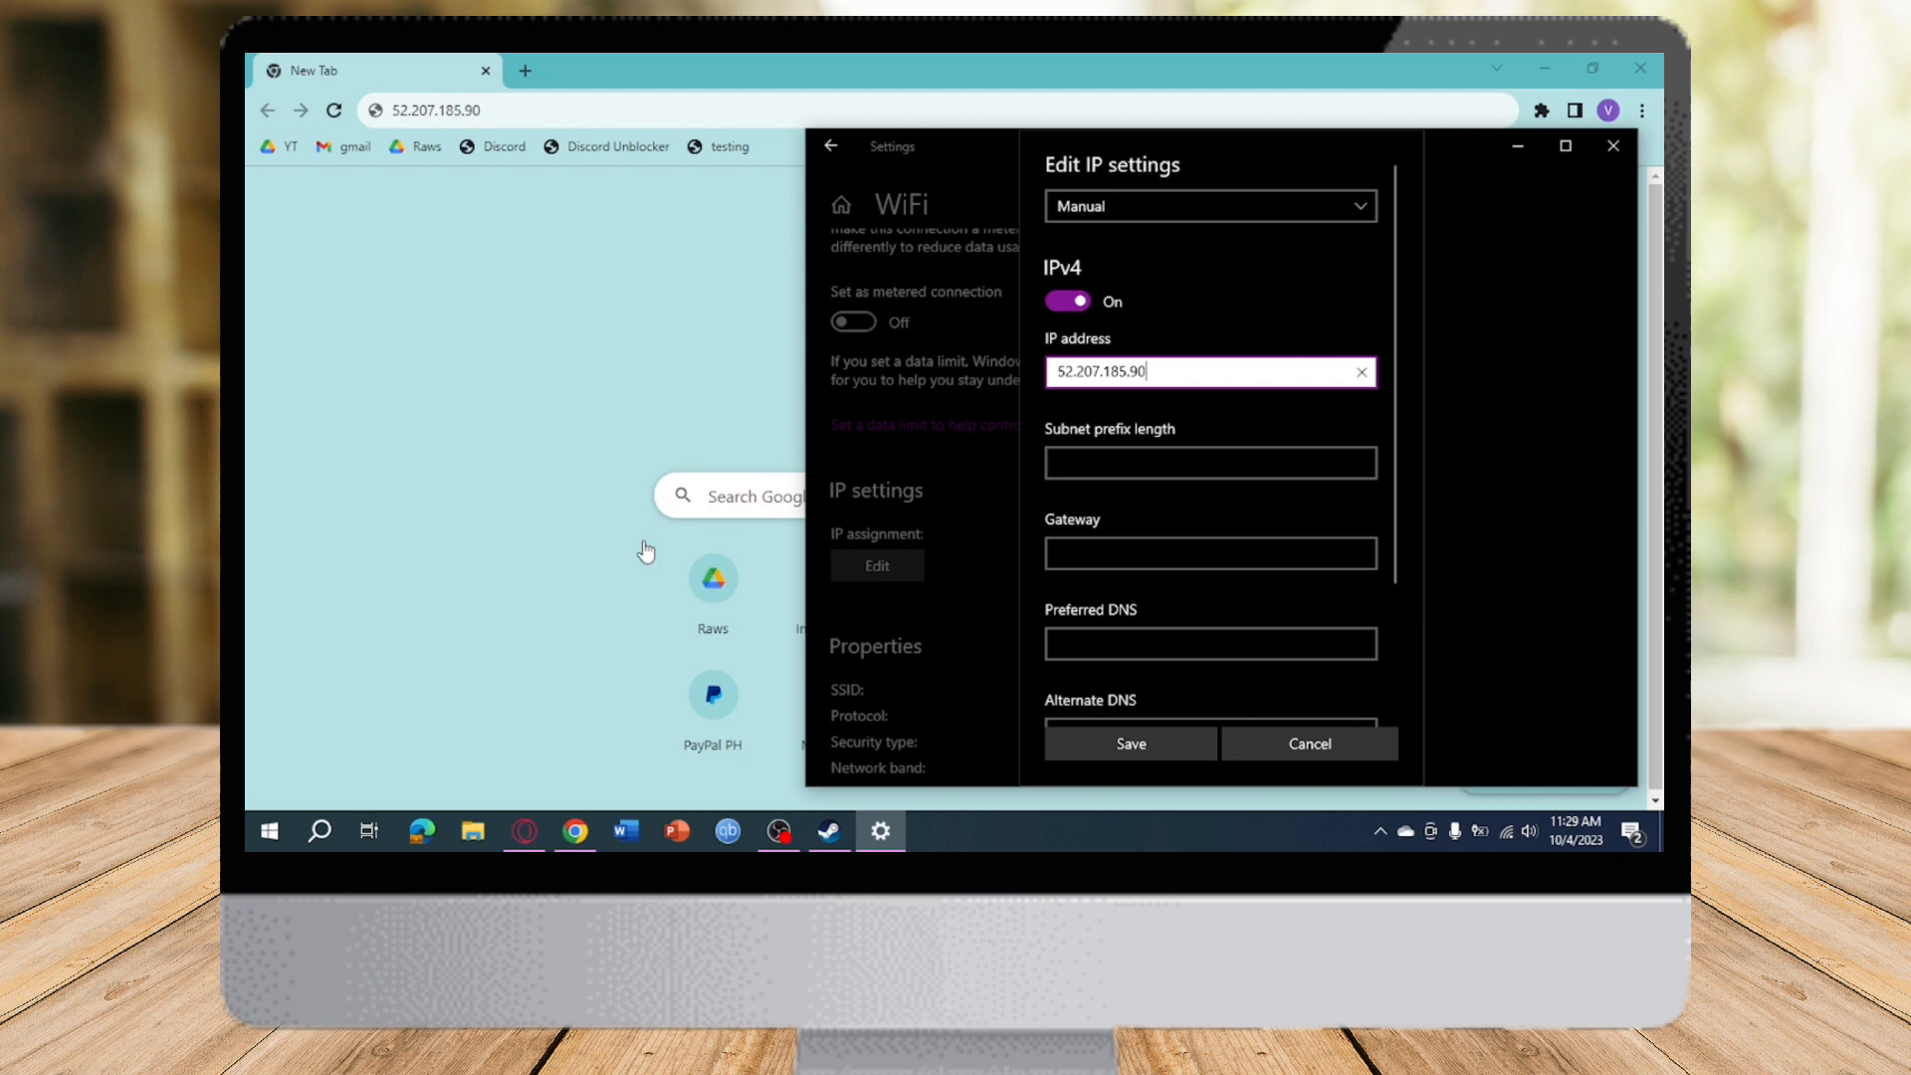
pyautogui.moveTo(574, 490)
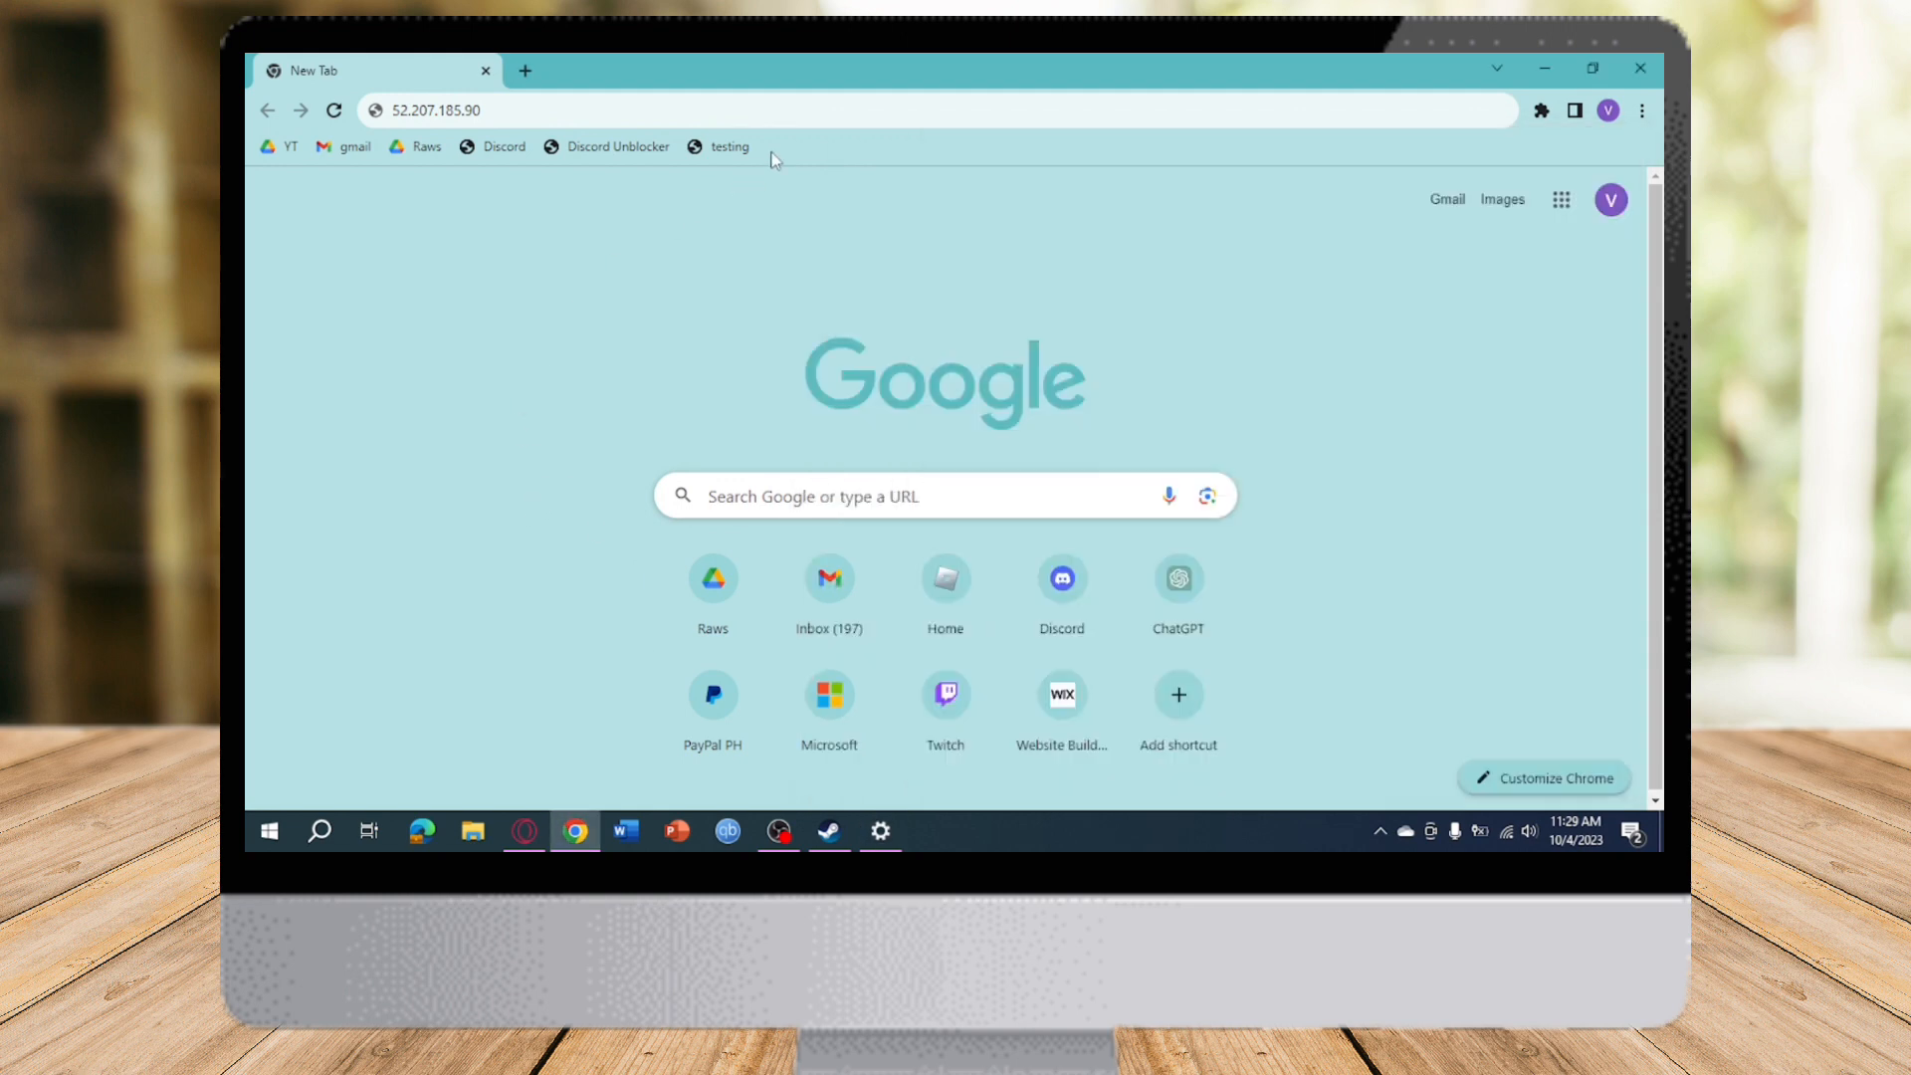
# Step: Load the exploit page at 52.207.185.90 and choose Browse incognito
pyautogui.click(828, 110)
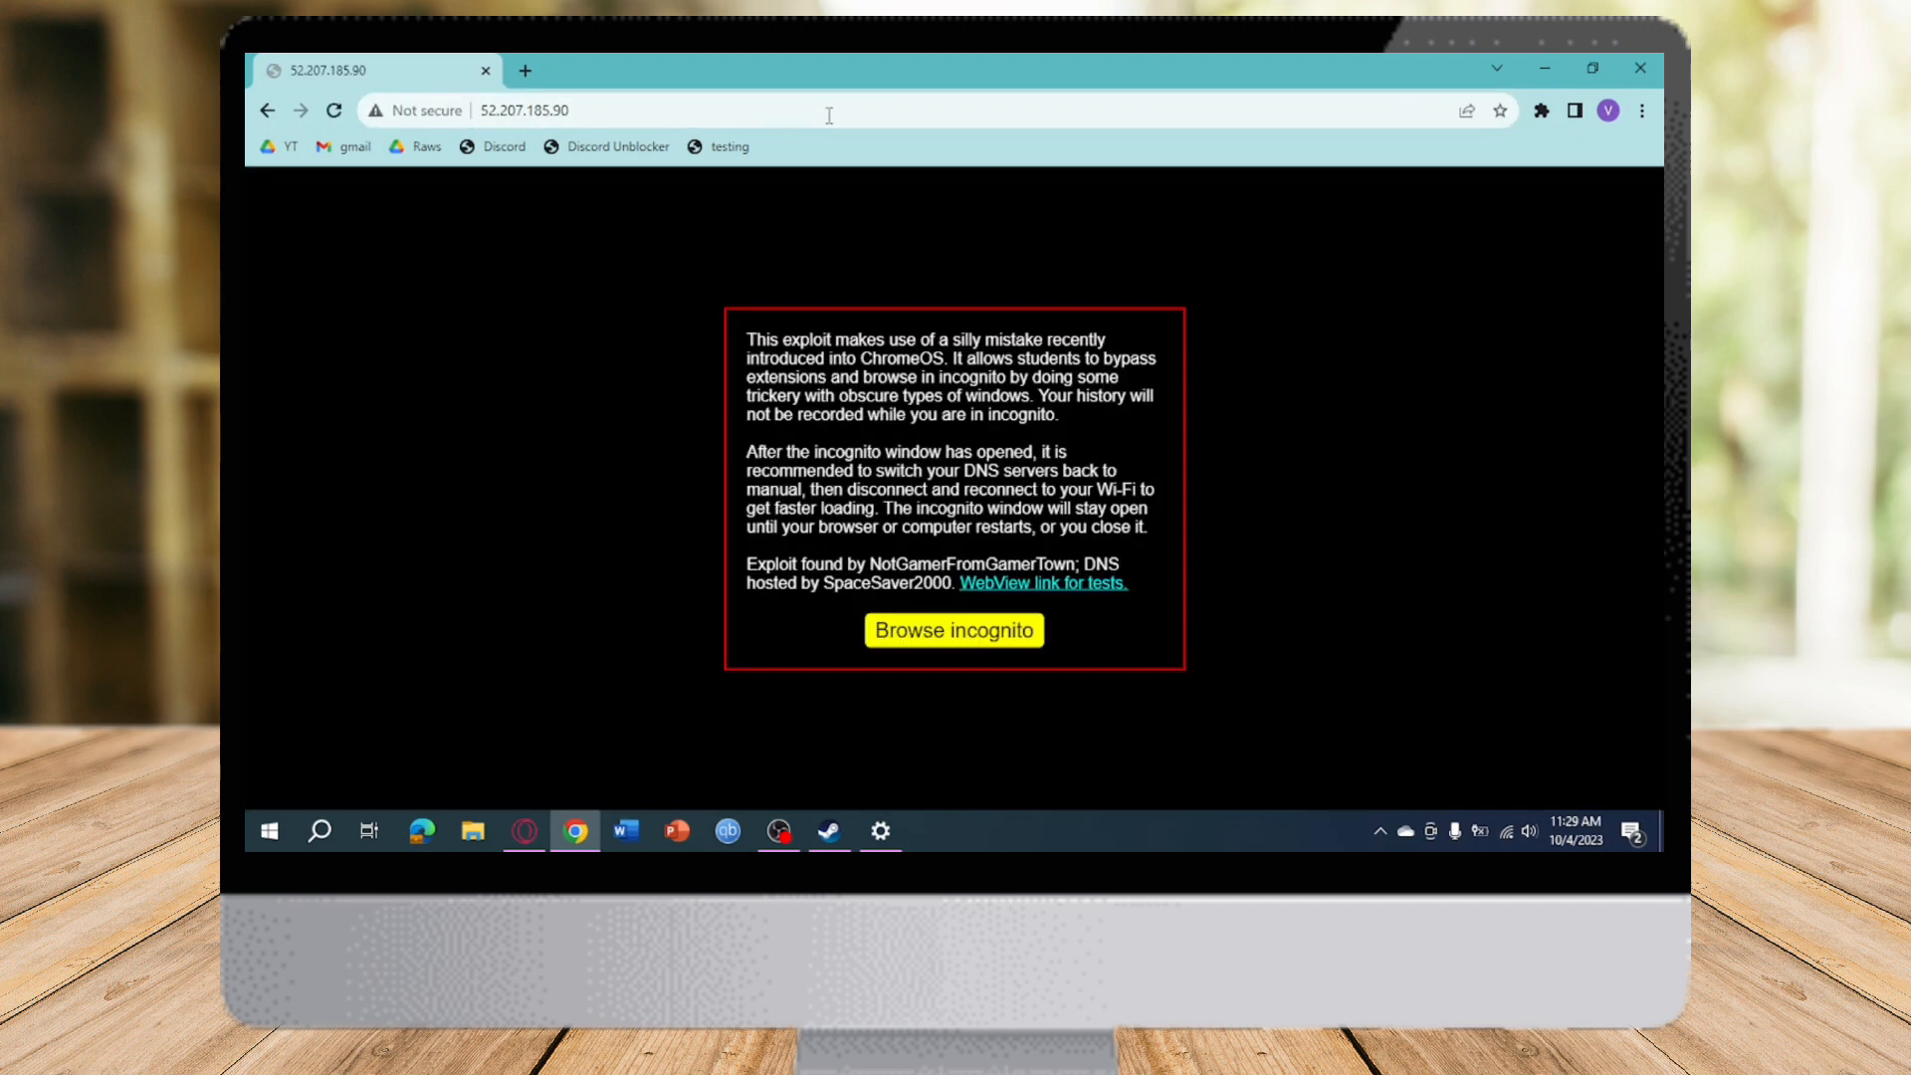
pyautogui.moveTo(944, 436)
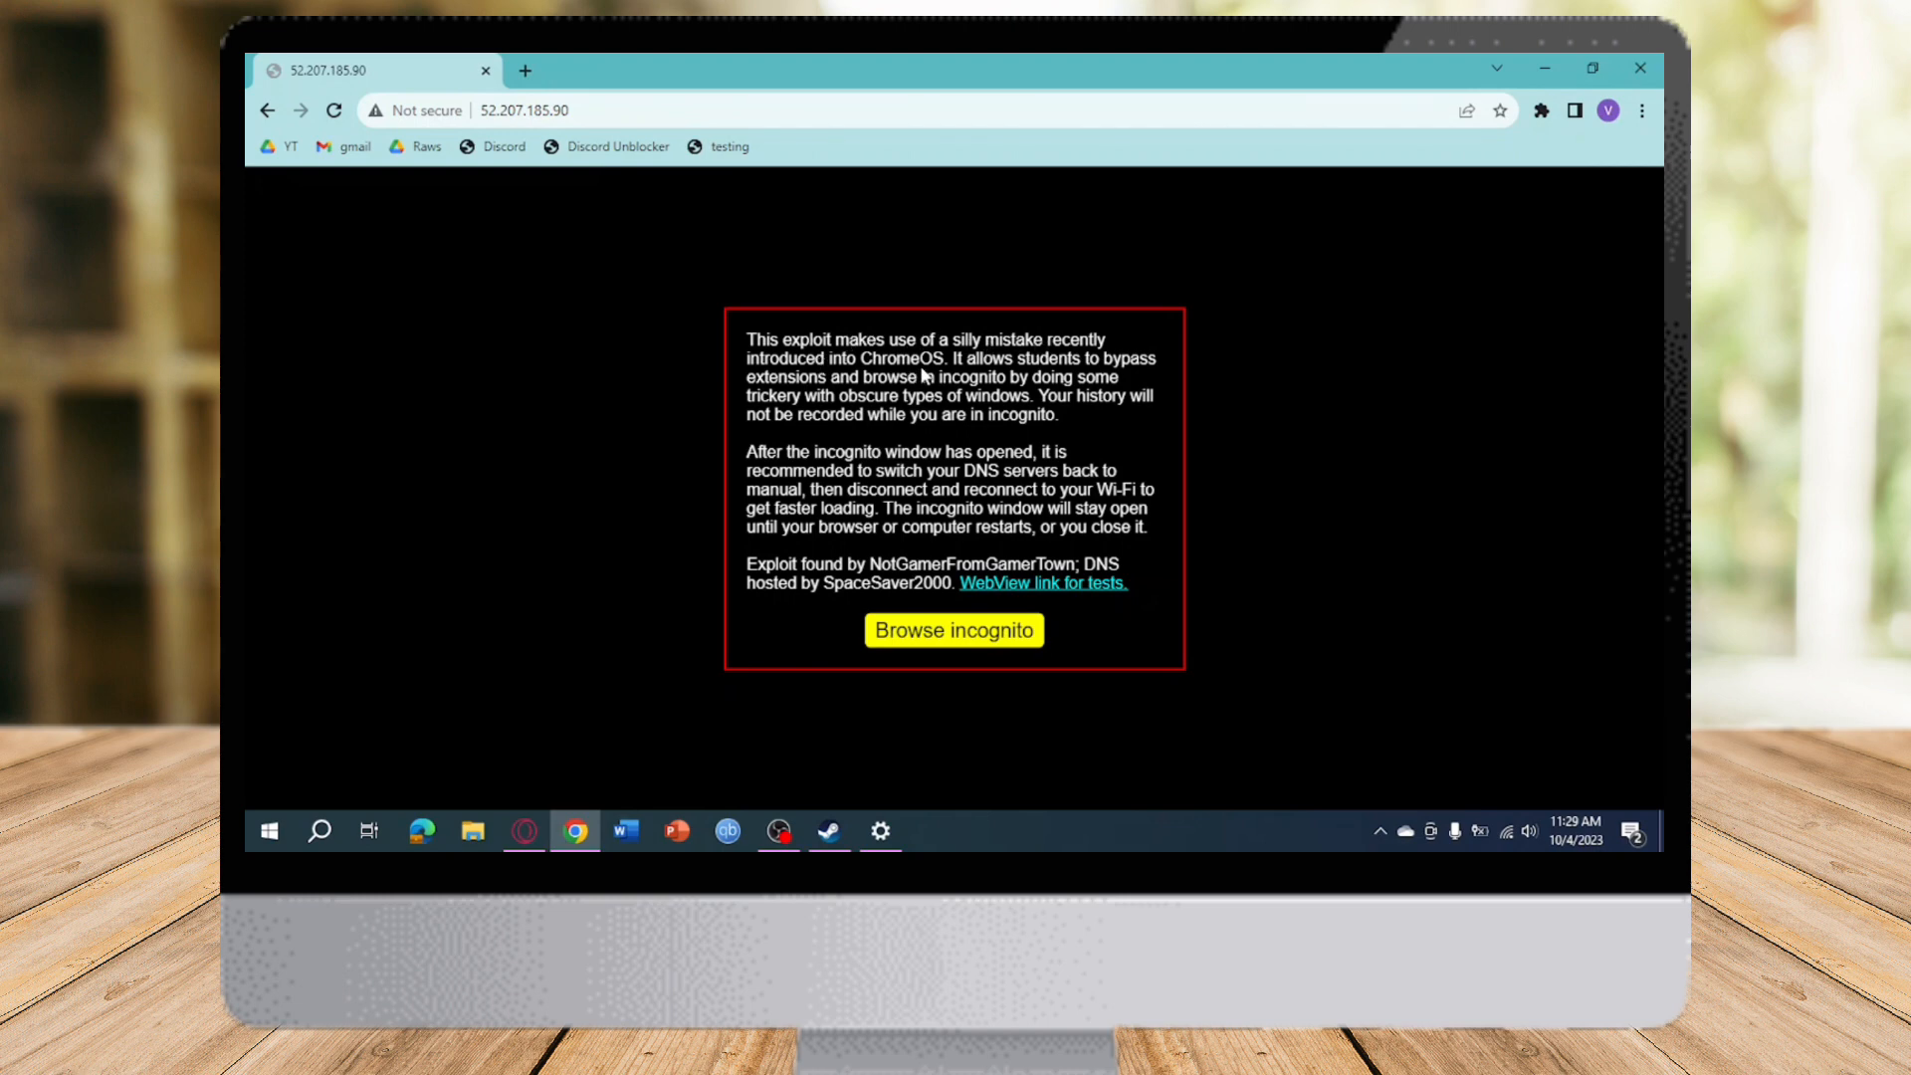
pyautogui.moveTo(1042, 420)
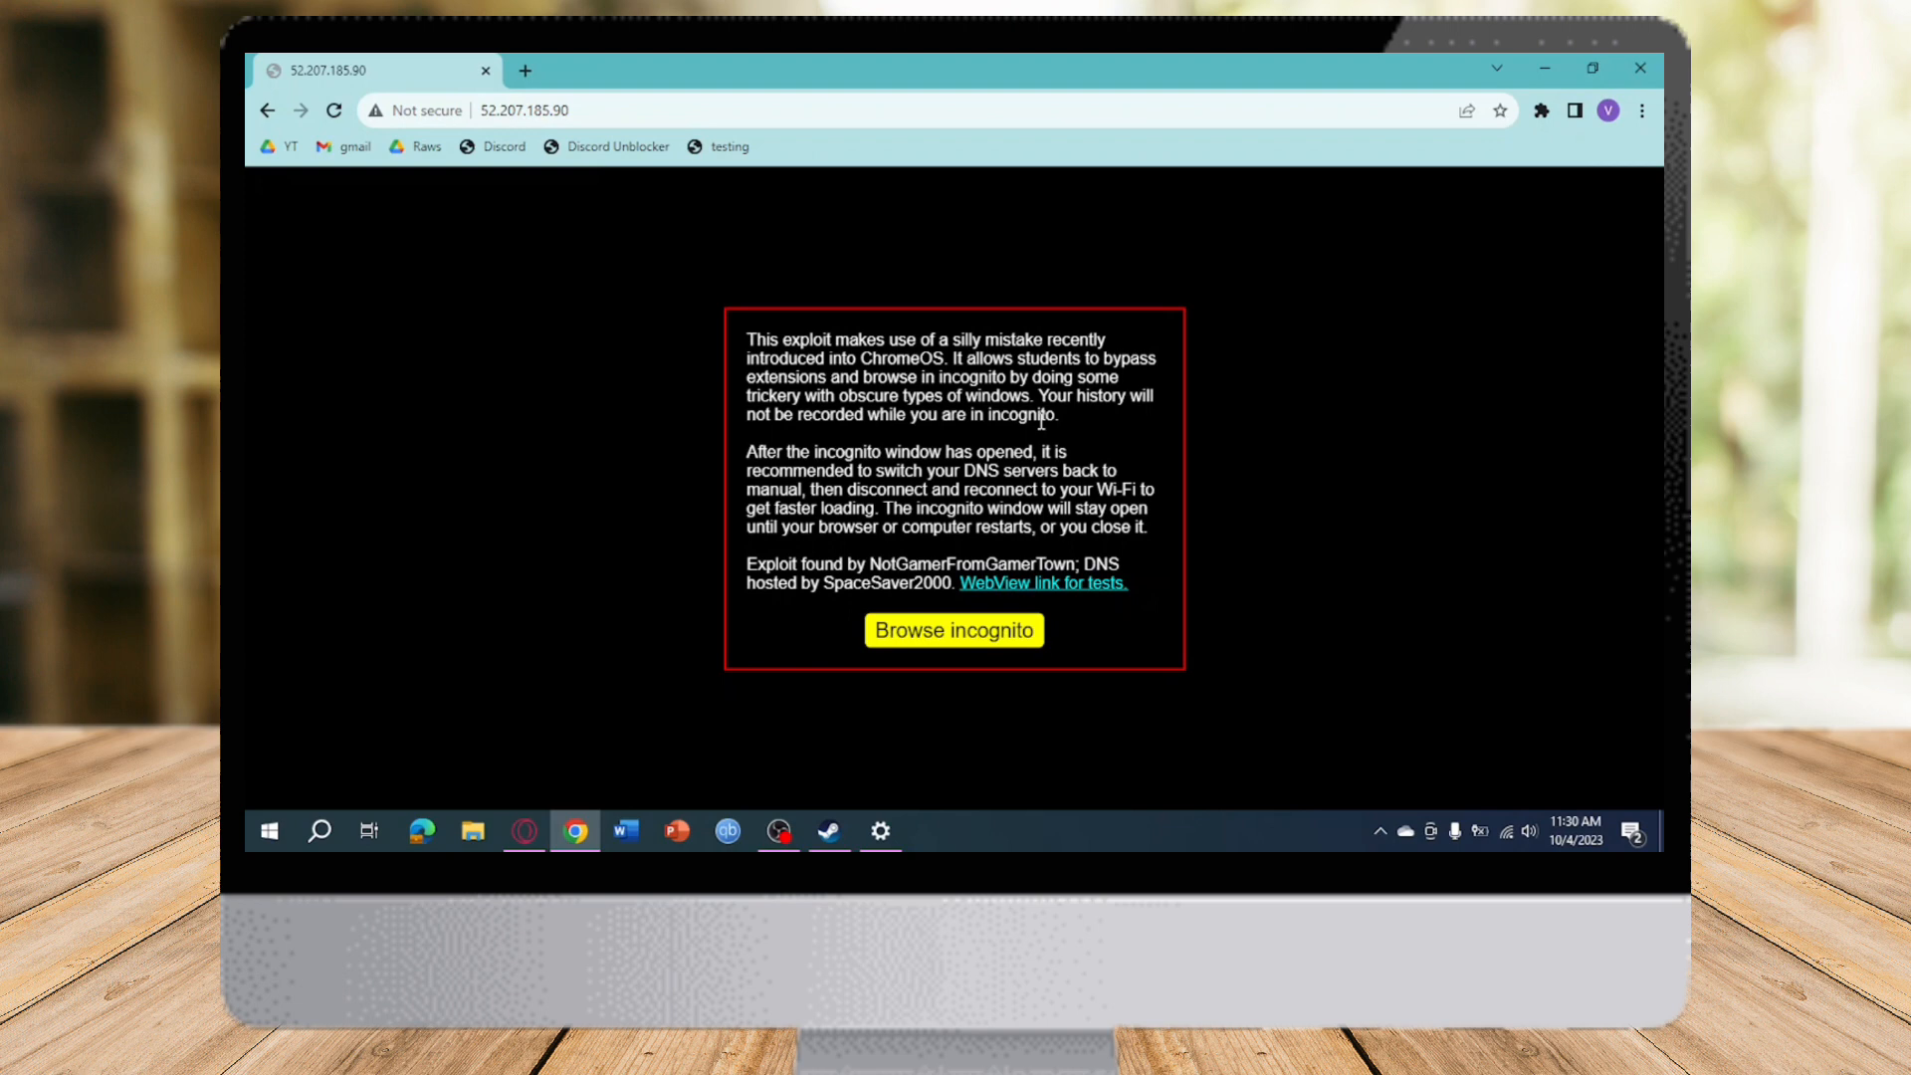
pyautogui.moveTo(989, 444)
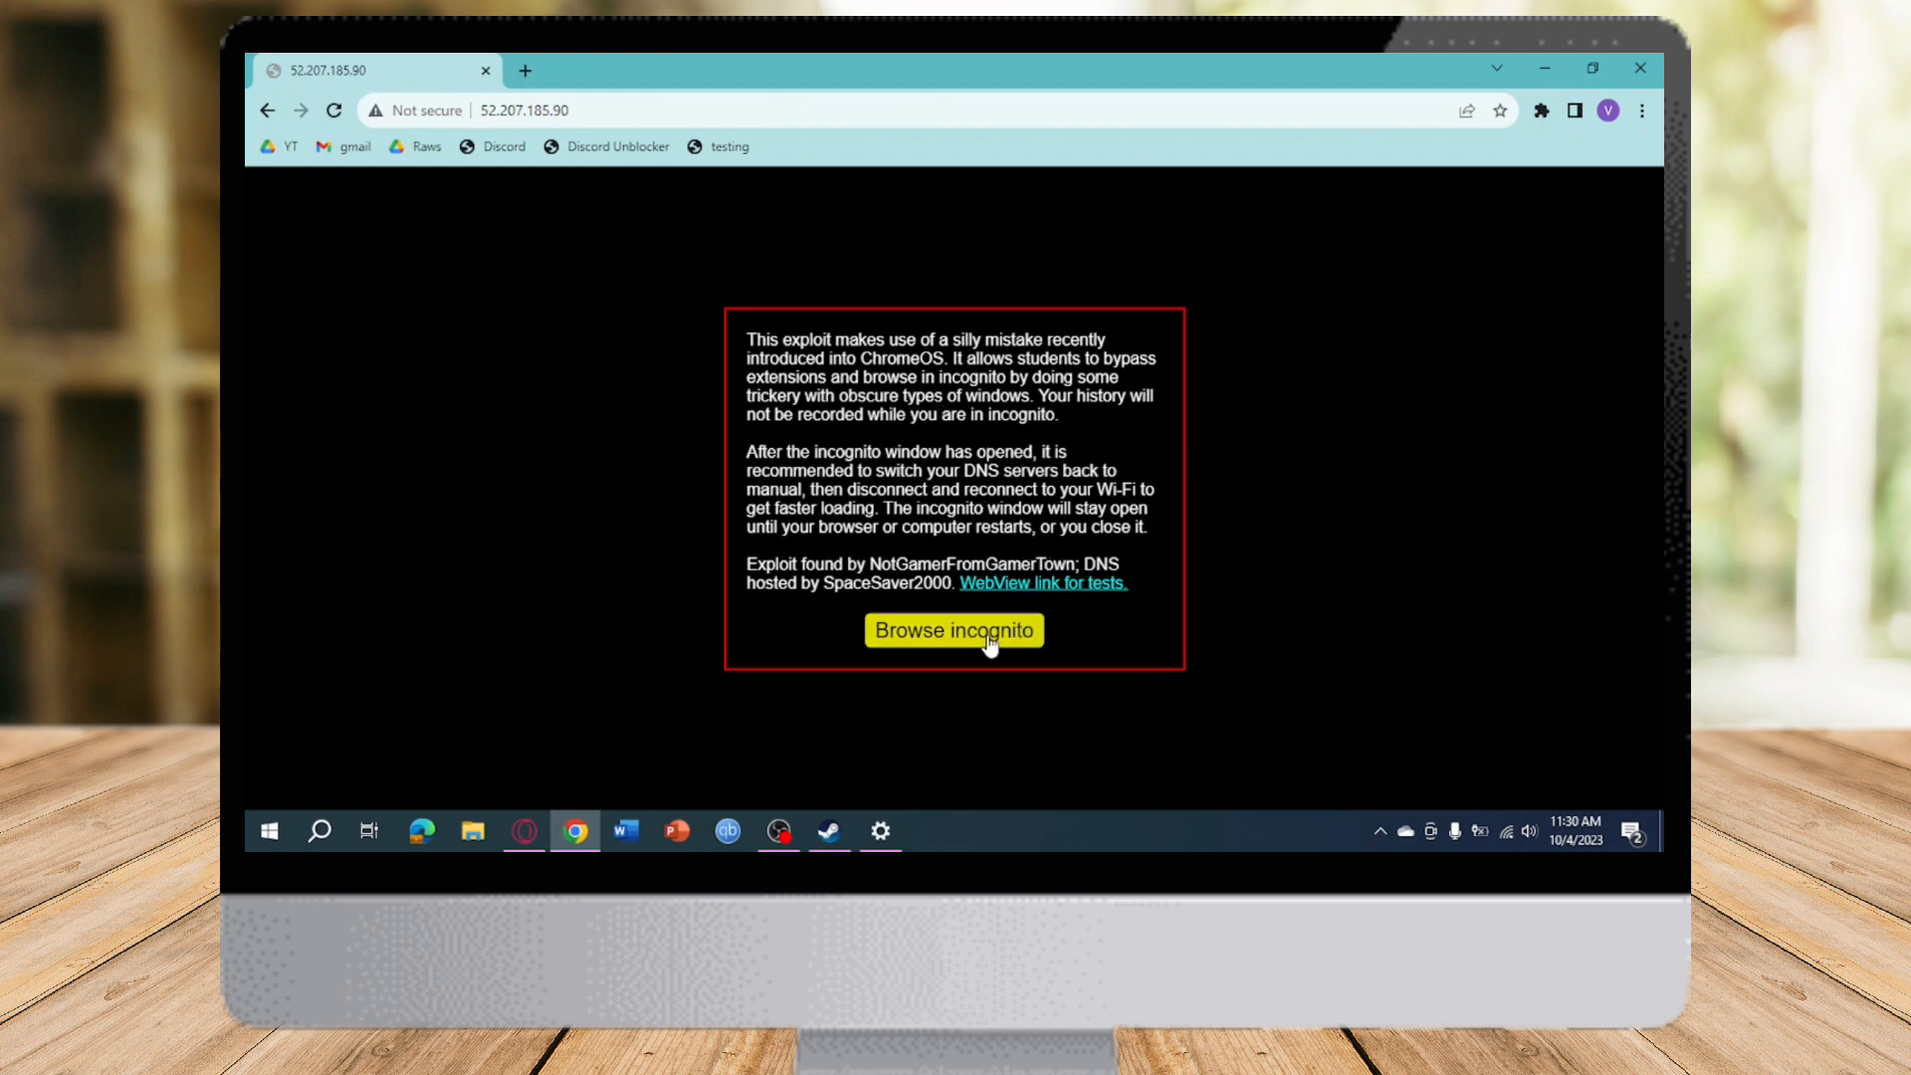
pyautogui.click(954, 631)
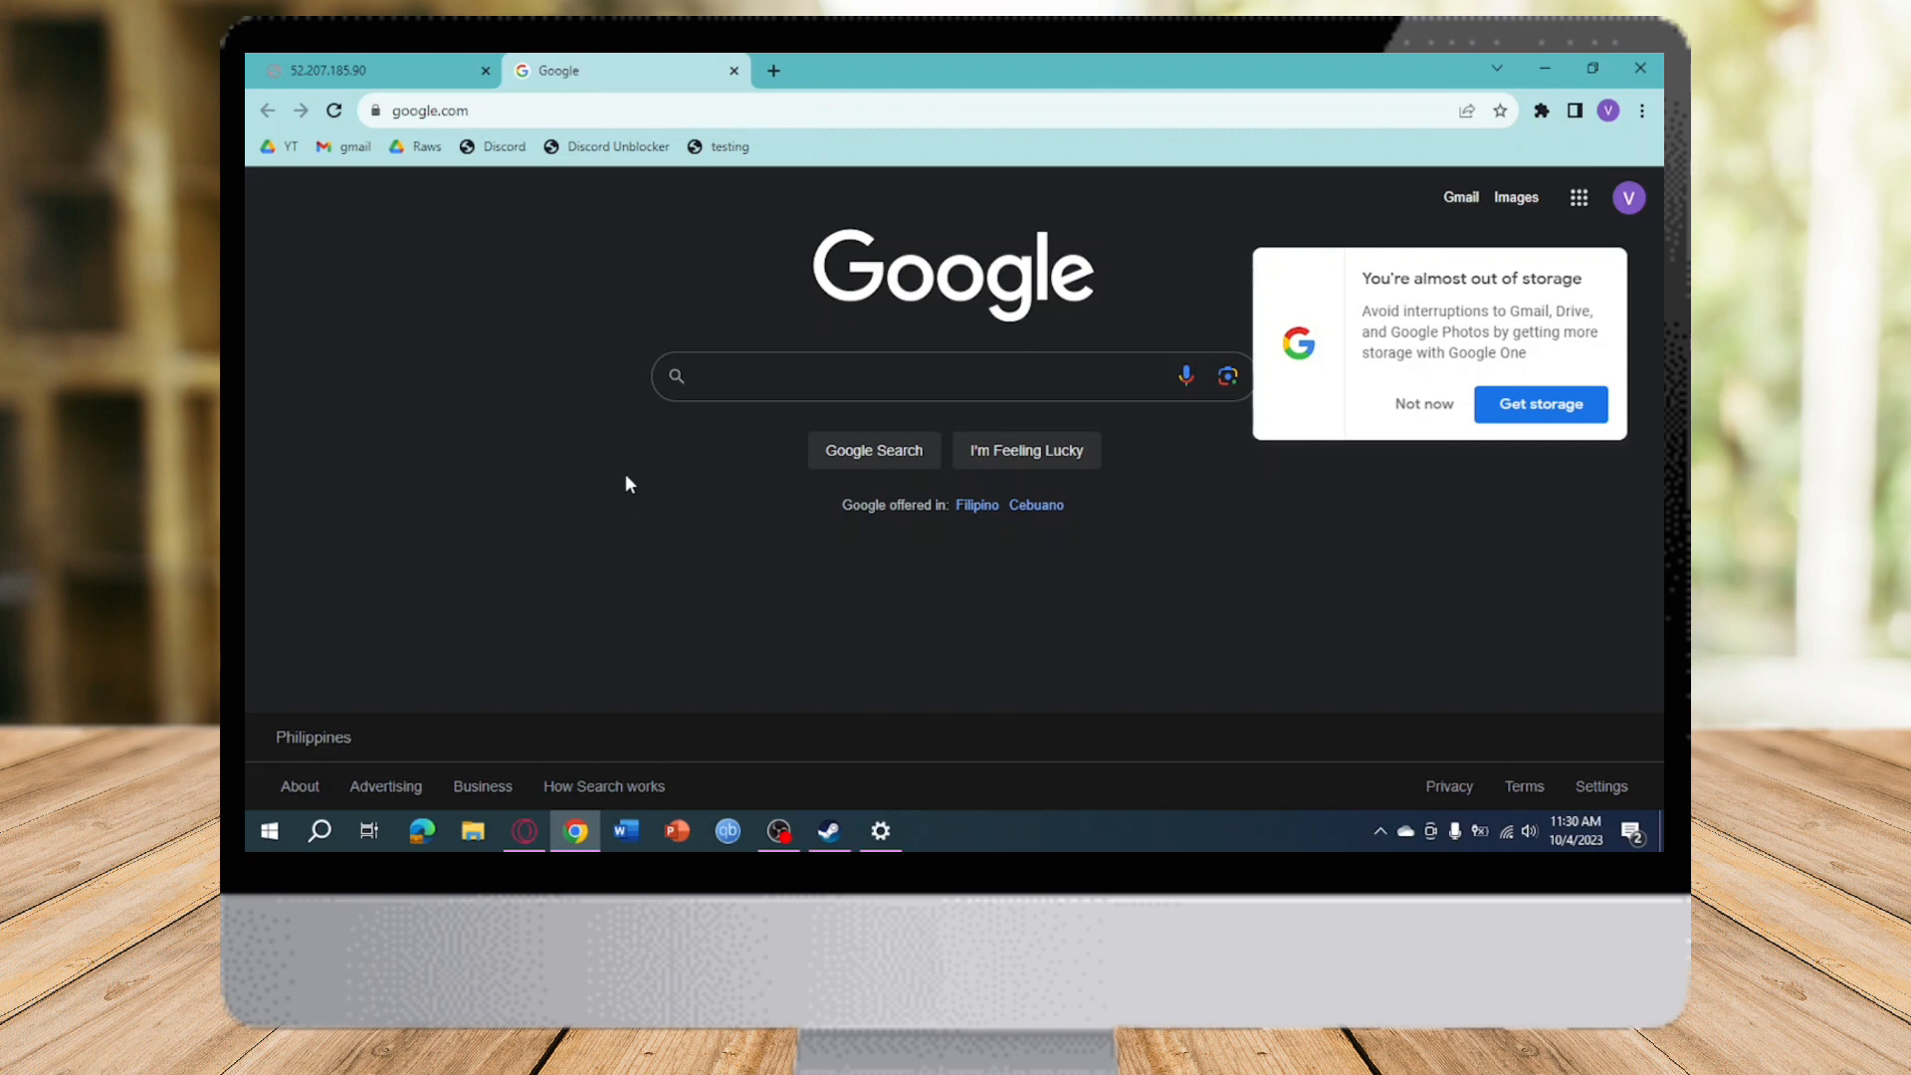
# Step: Focus the Google search box in the new second tab
pyautogui.click(926, 377)
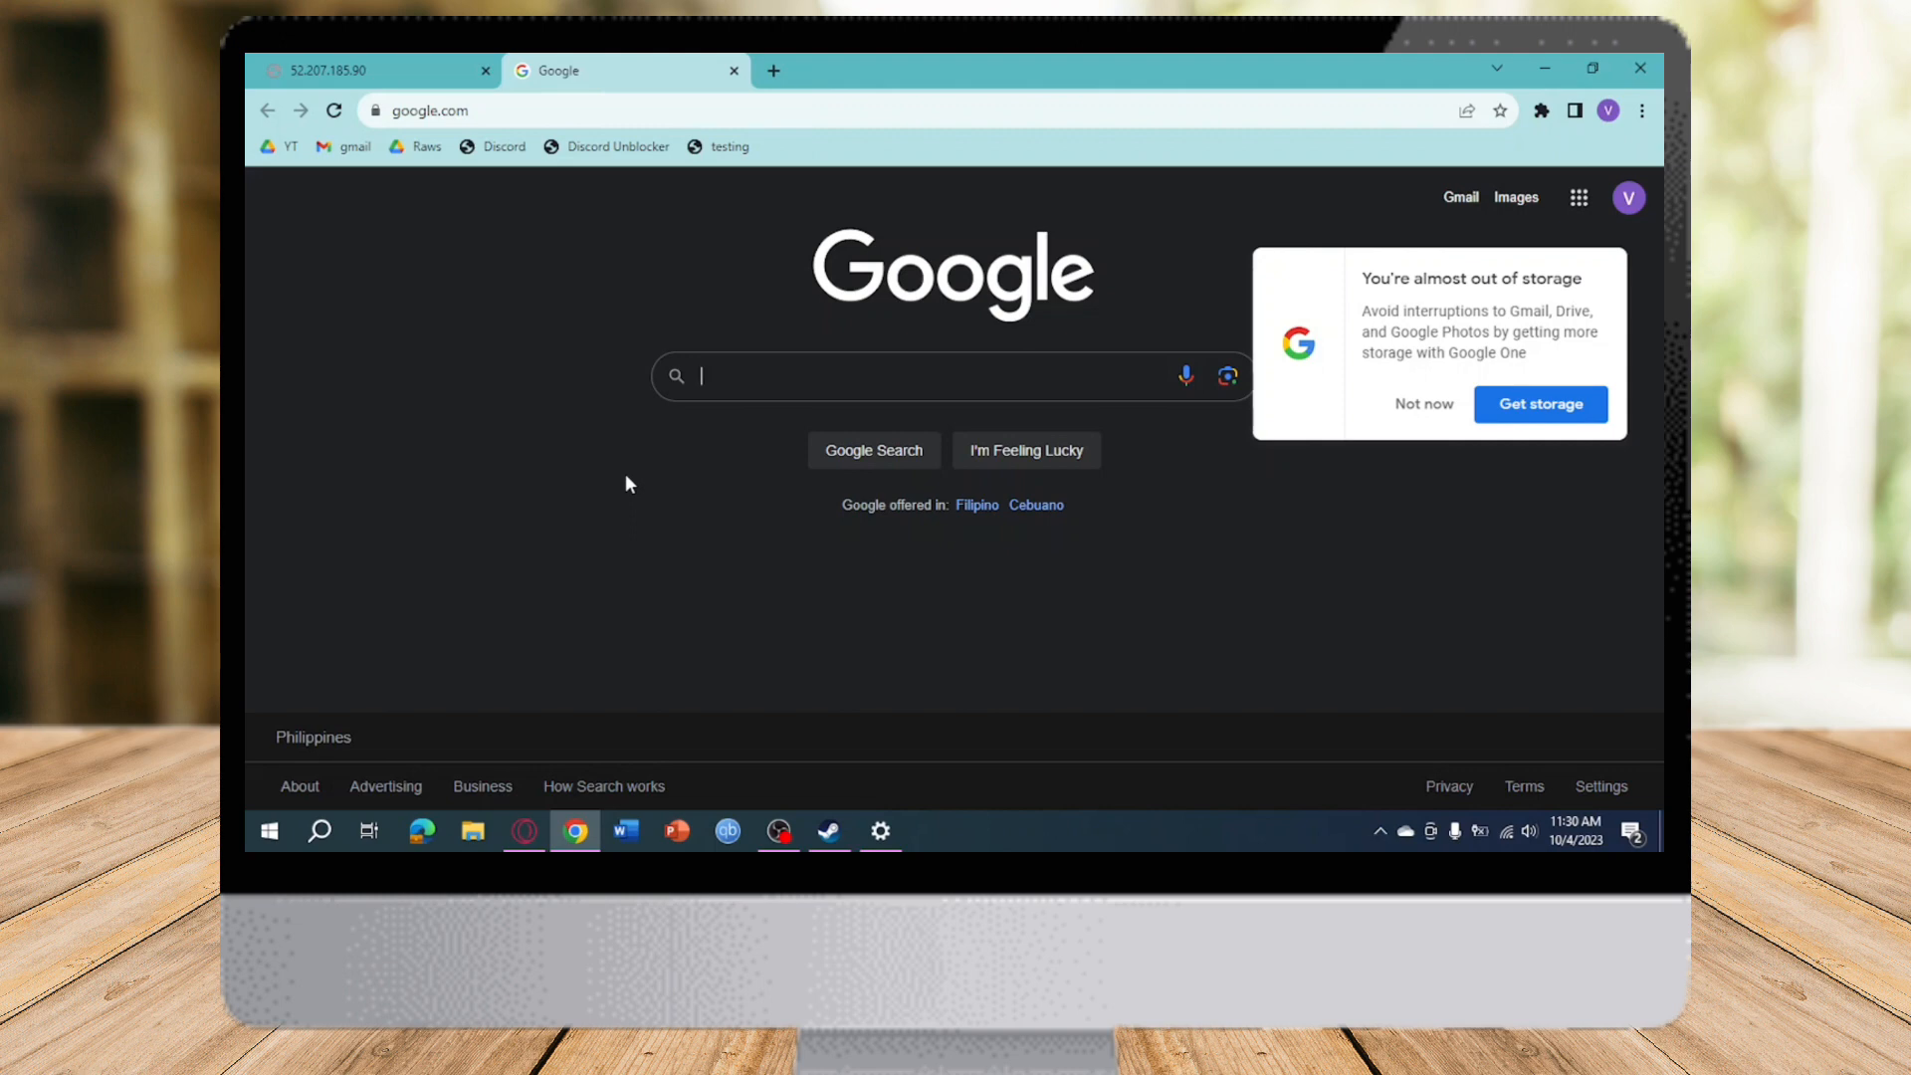